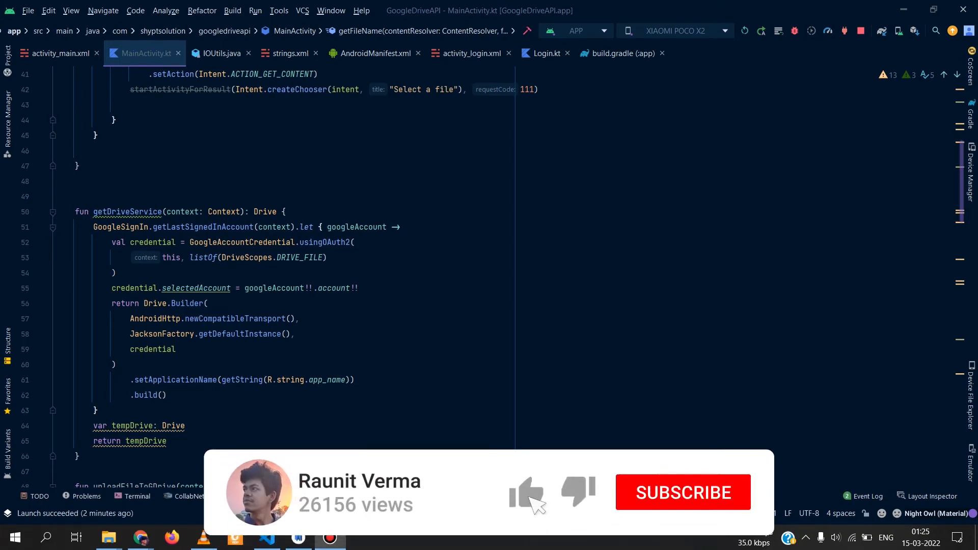
- Review the Drive service and upload code in MainActivity.kt, then close IOUtils.java
{"action": "left_click", "coordinate": [682, 492]}
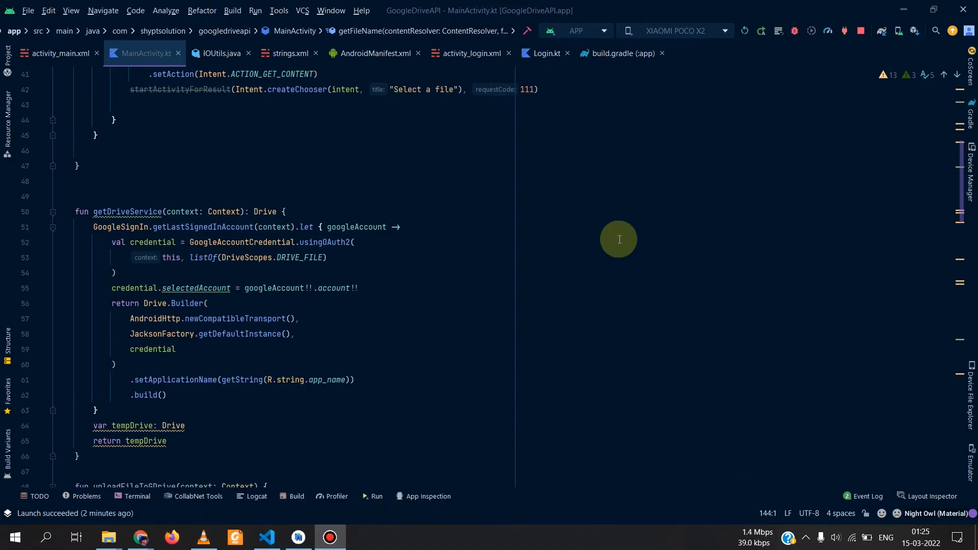
{"action": "mouse_move", "coordinate": [598, 208]}
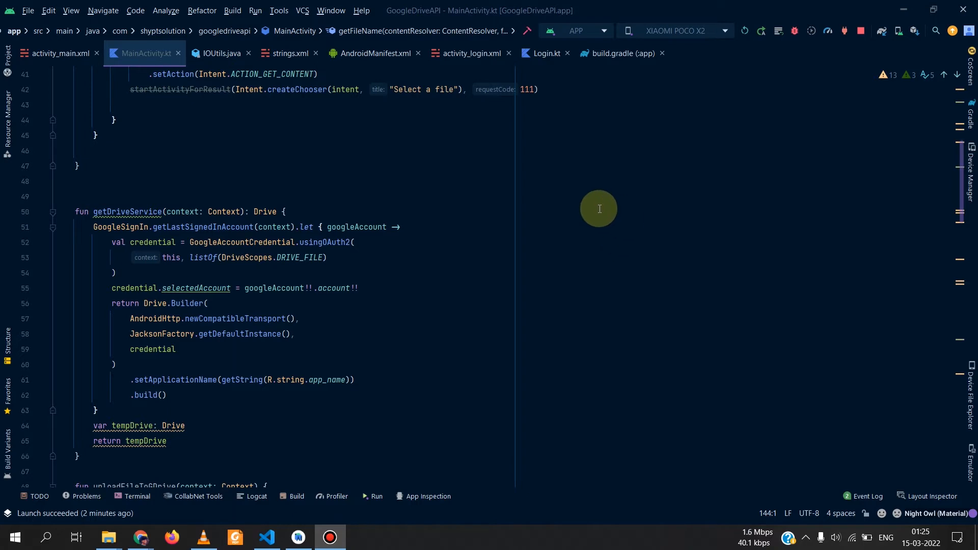
{"action": "scroll", "scroll_direction": "down", "scroll_amount": 3}
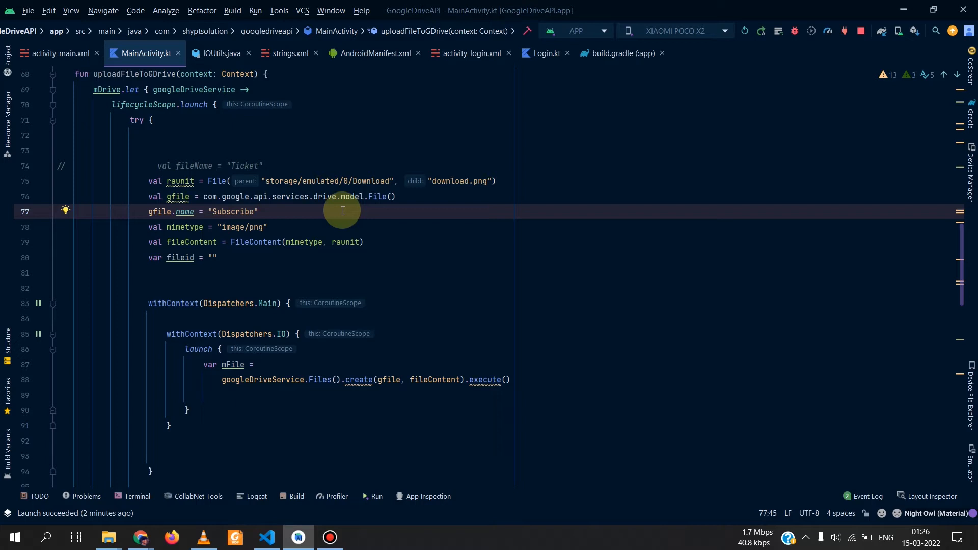
{"action": "scroll", "scroll_direction": "up", "scroll_amount": 3}
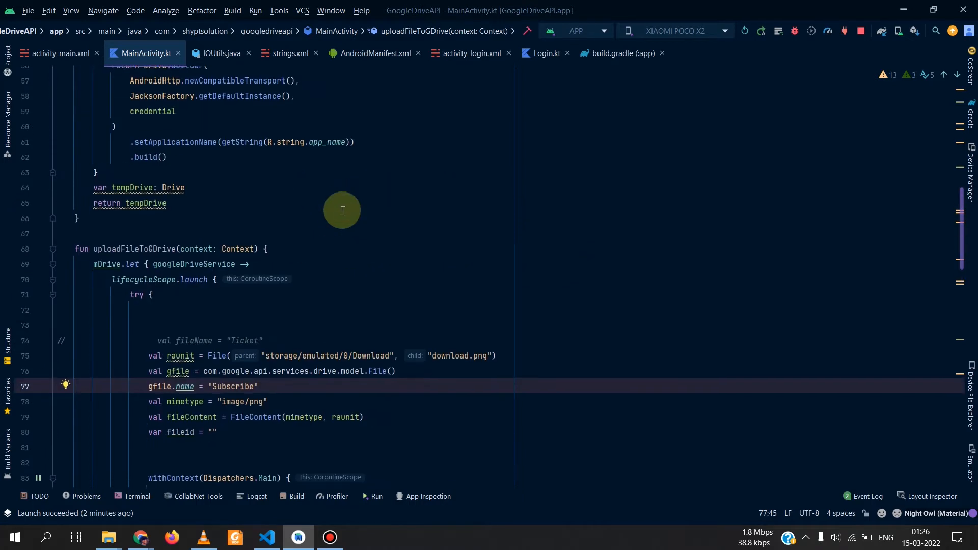
{"action": "scroll", "scroll_direction": "up", "scroll_amount": 3}
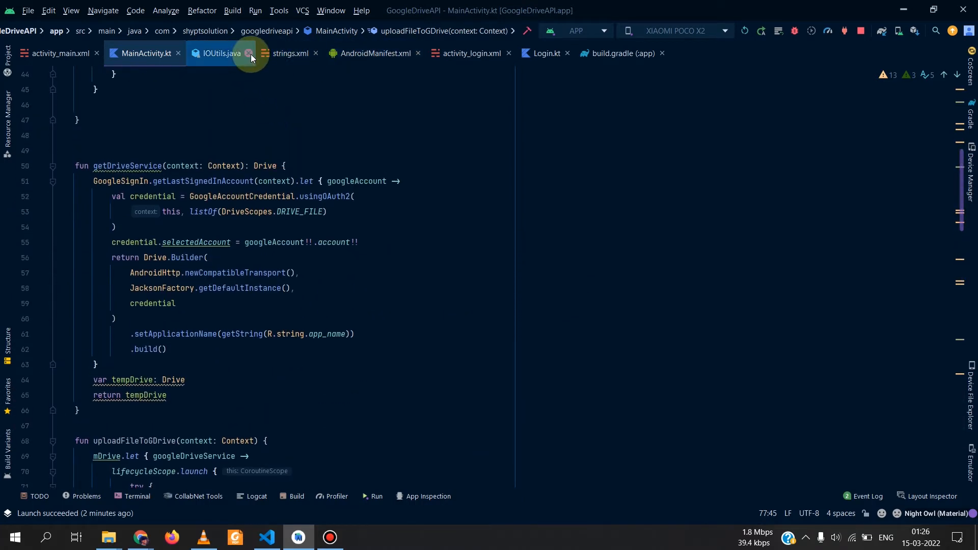
{"action": "left_click", "coordinate": [249, 53]}
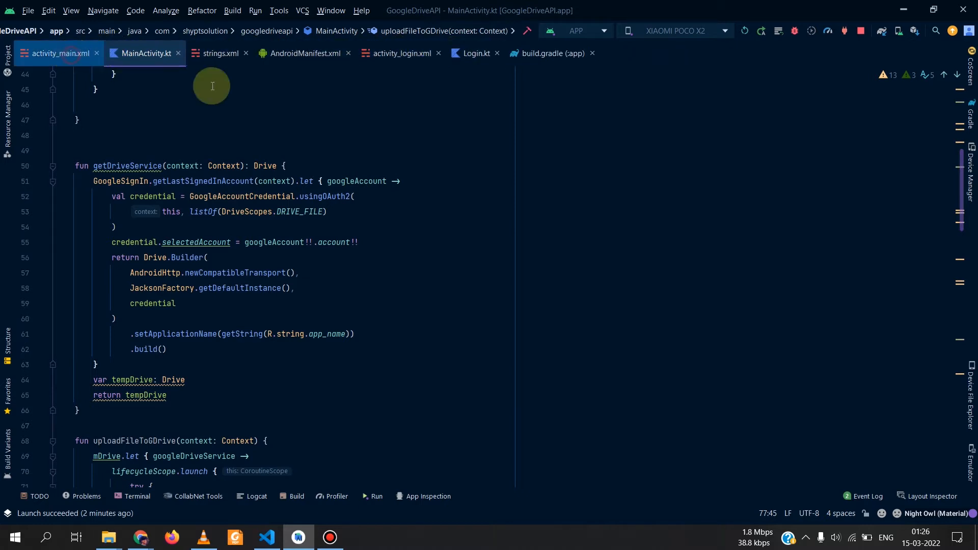
- View the activity_main layout with its Select File button, then return to MainActivity.kt
{"action": "left_click", "coordinate": [60, 53]}
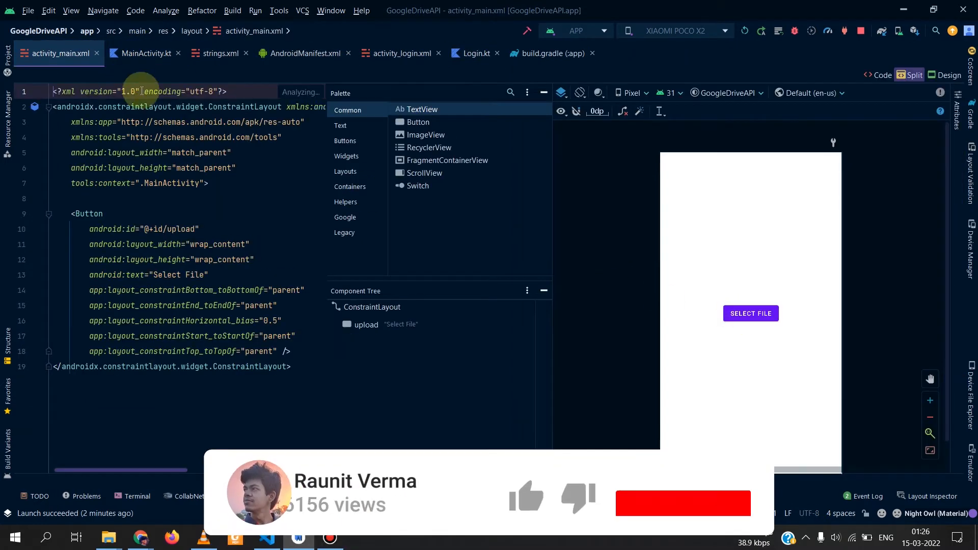
{"action": "left_click", "coordinate": [146, 53]}
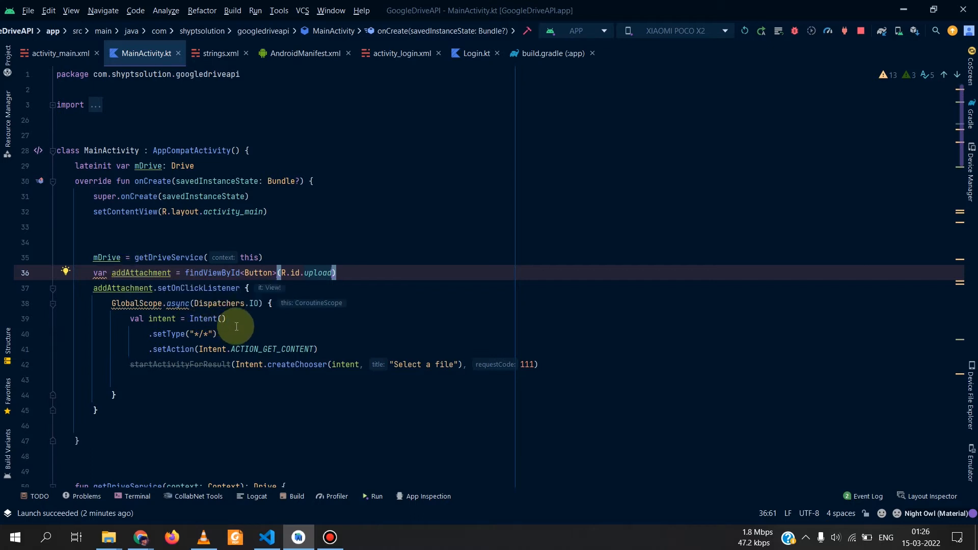
{"action": "mouse_move", "coordinate": [182, 365]}
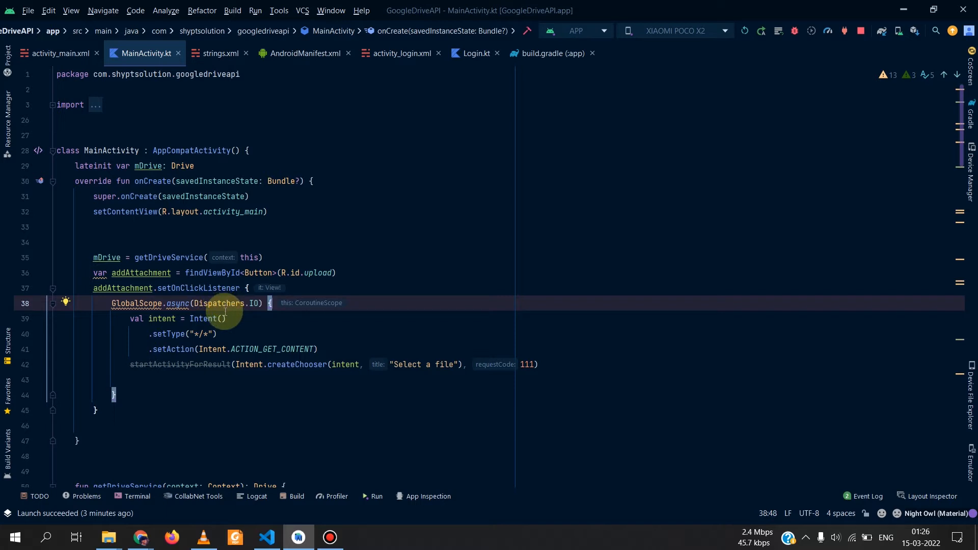
{"action": "mouse_move", "coordinate": [152, 364]}
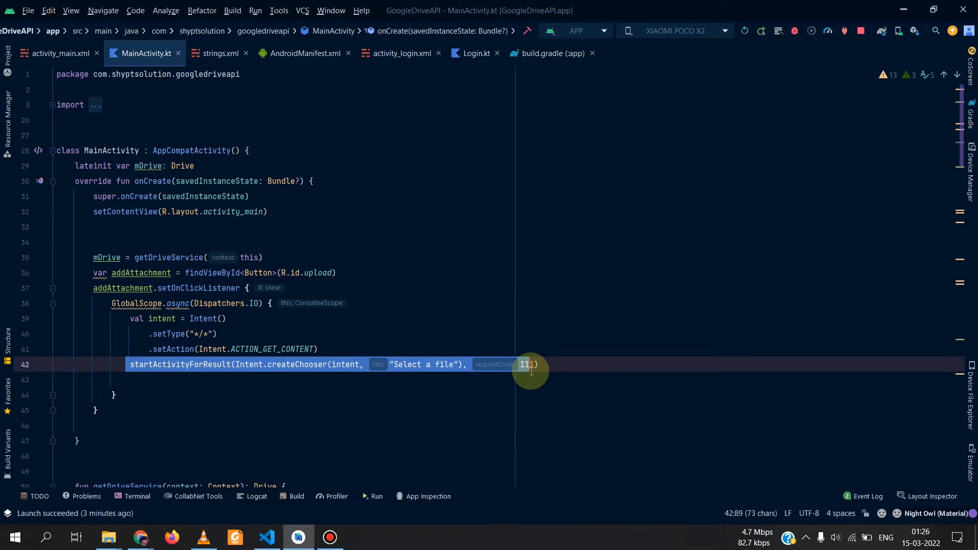
- Review the upload button's click listener launching the file chooser via startActivityForResult
{"action": "left_click", "coordinate": [240, 348]}
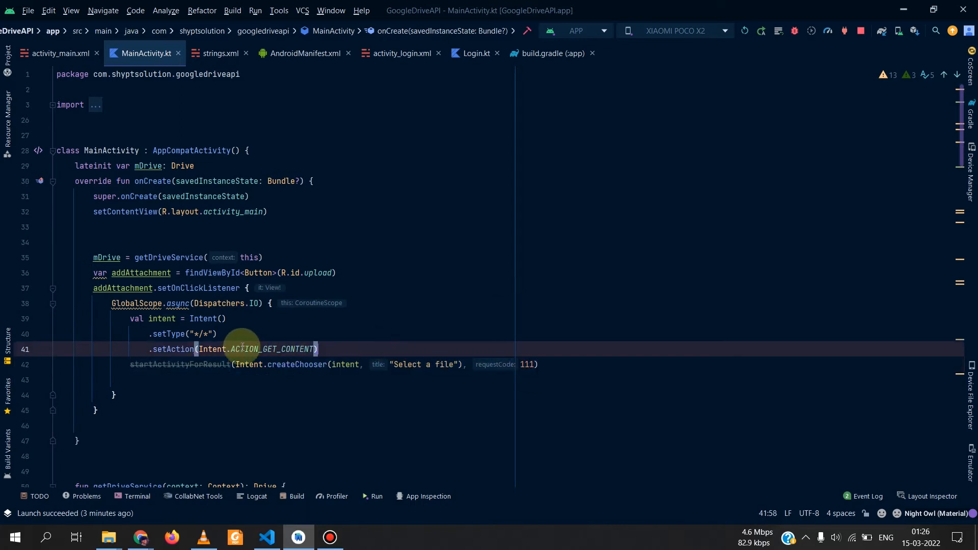
{"action": "mouse_move", "coordinate": [335, 348]}
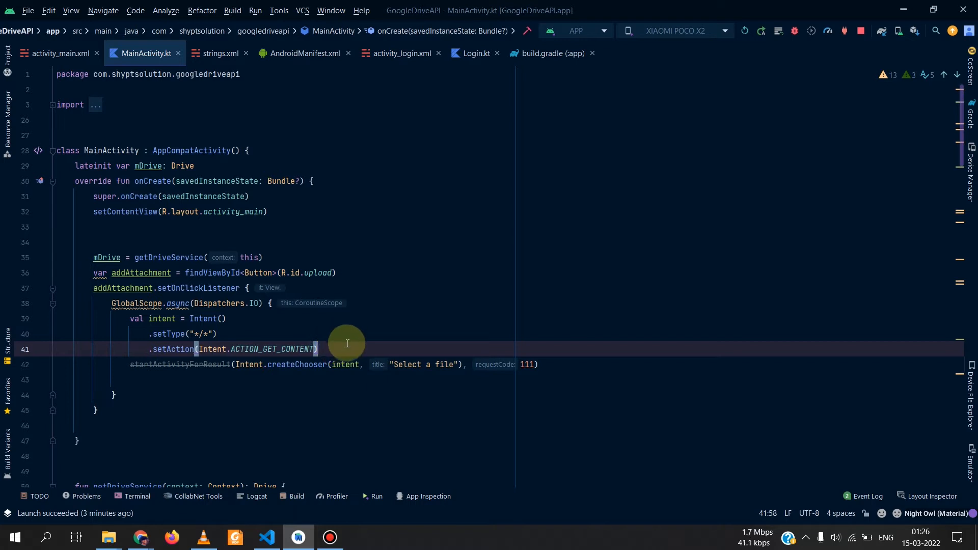
{"action": "mouse_move", "coordinate": [344, 364]}
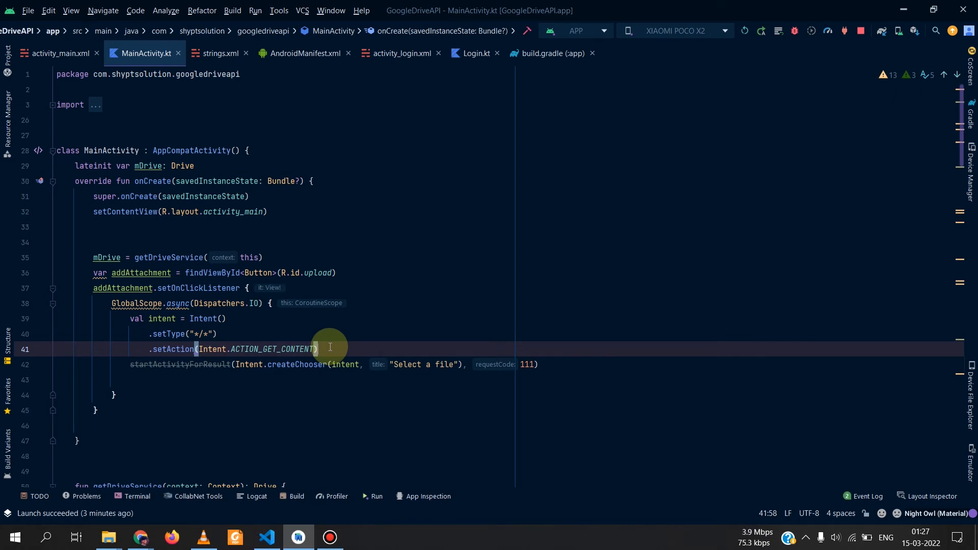
{"action": "mouse_move", "coordinate": [146, 367]}
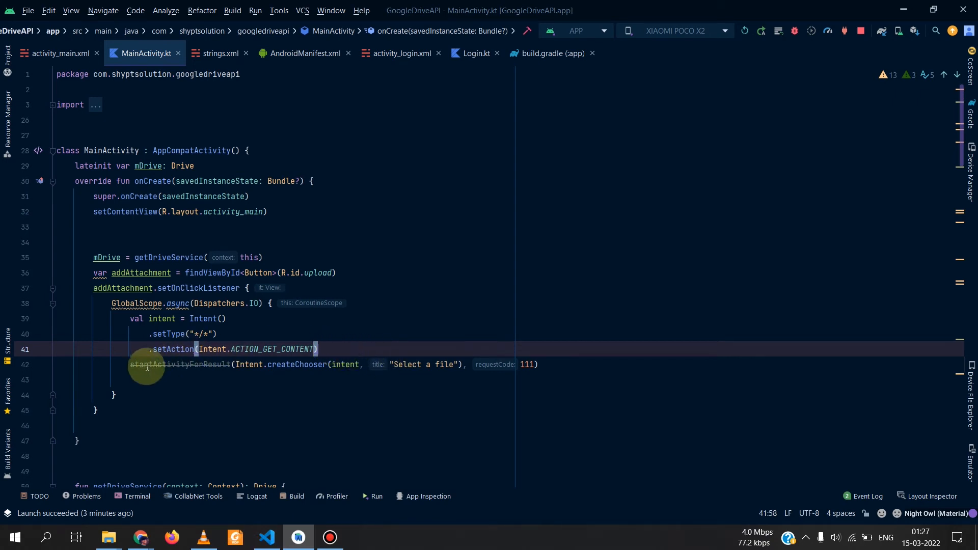
{"action": "scroll", "scroll_direction": "down", "scroll_amount": 3}
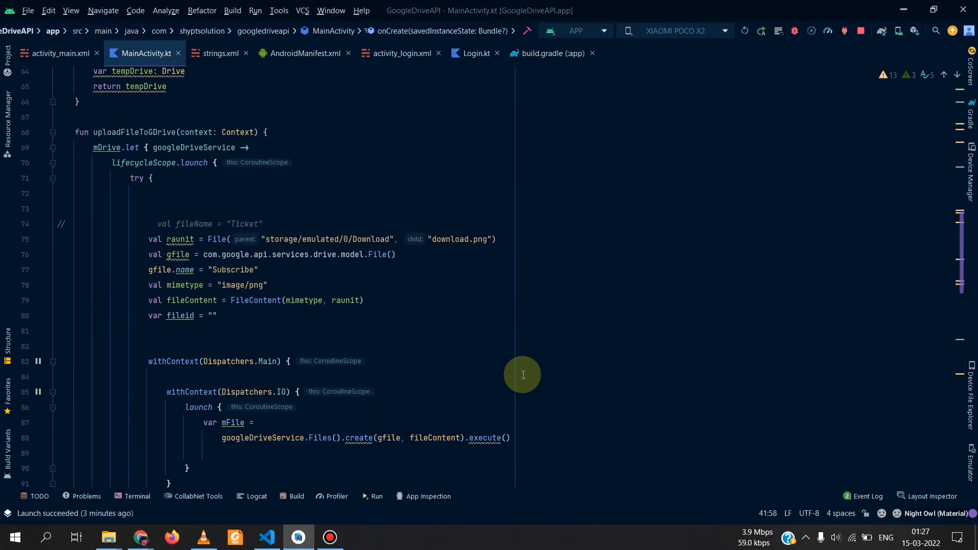
{"action": "scroll", "scroll_direction": "down", "scroll_amount": 3}
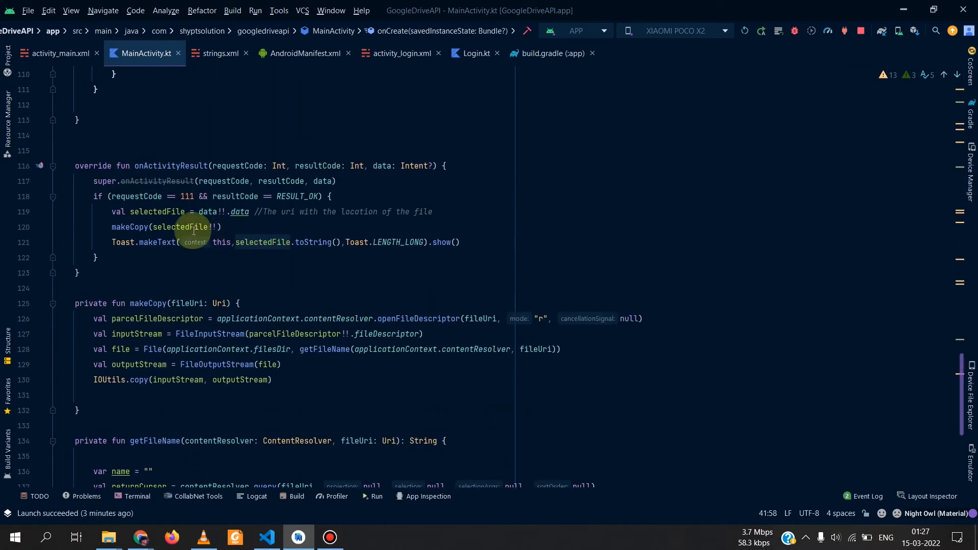
{"action": "mouse_move", "coordinate": [186, 196]}
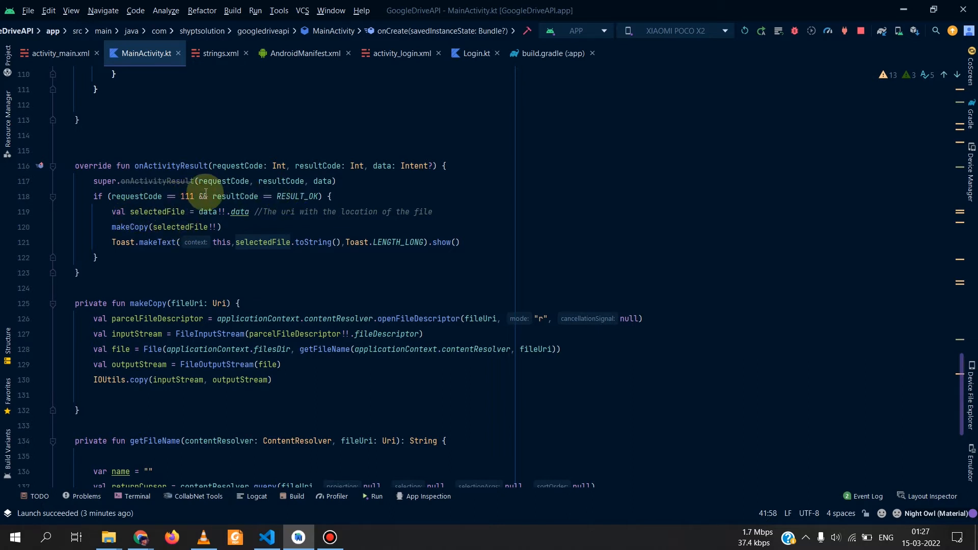
{"action": "left_click_drag", "start_coordinate": [132, 212], "coordinate": [221, 226]}
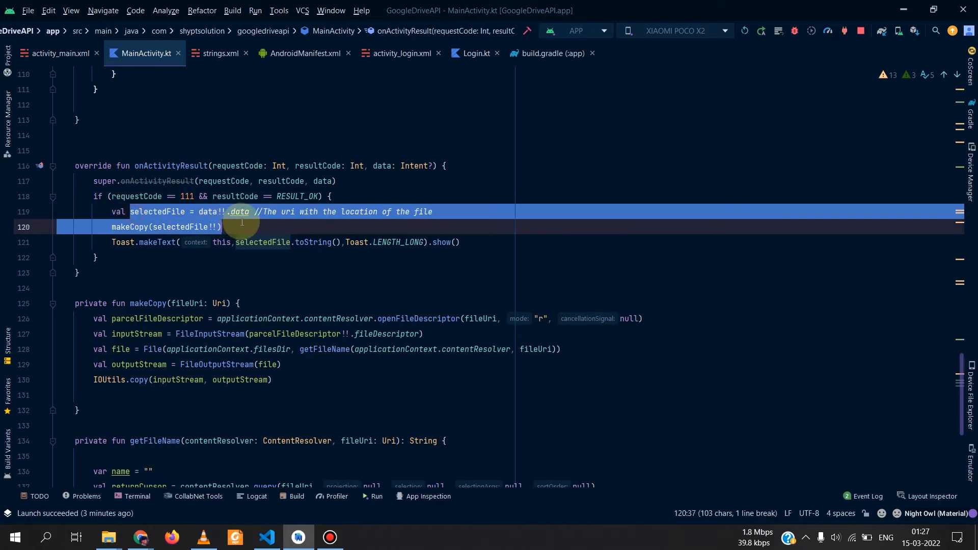
{"action": "left_click", "coordinate": [238, 212]}
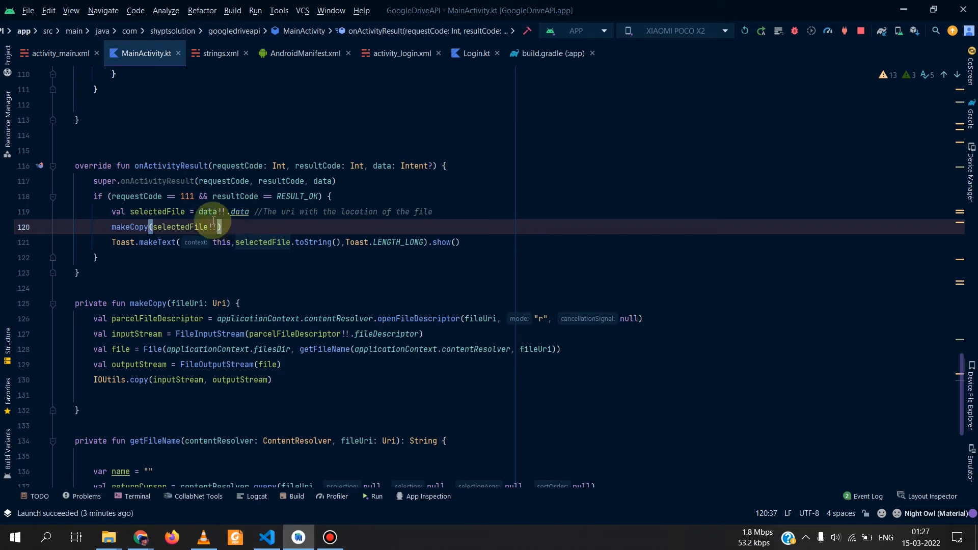
{"action": "double_click", "coordinate": [129, 226]}
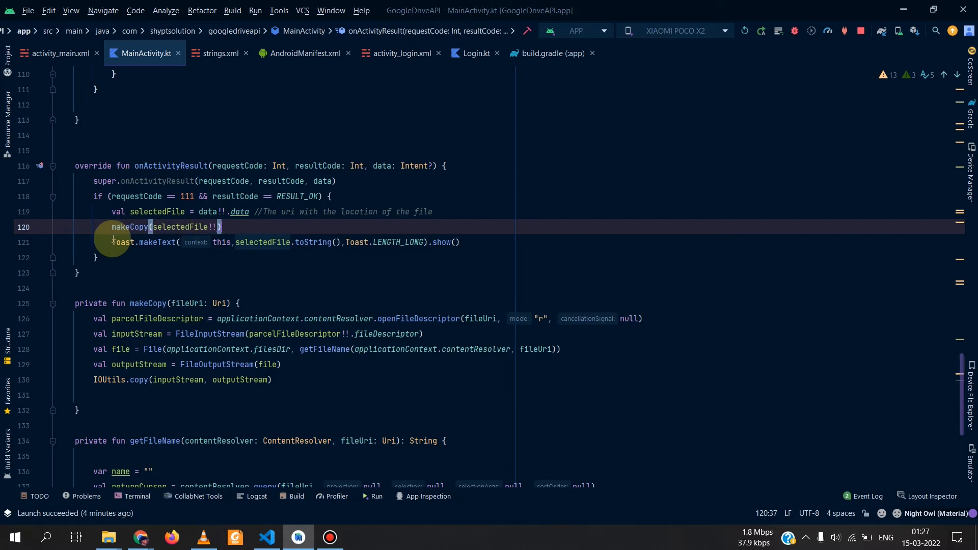
{"action": "left_click", "coordinate": [271, 243]}
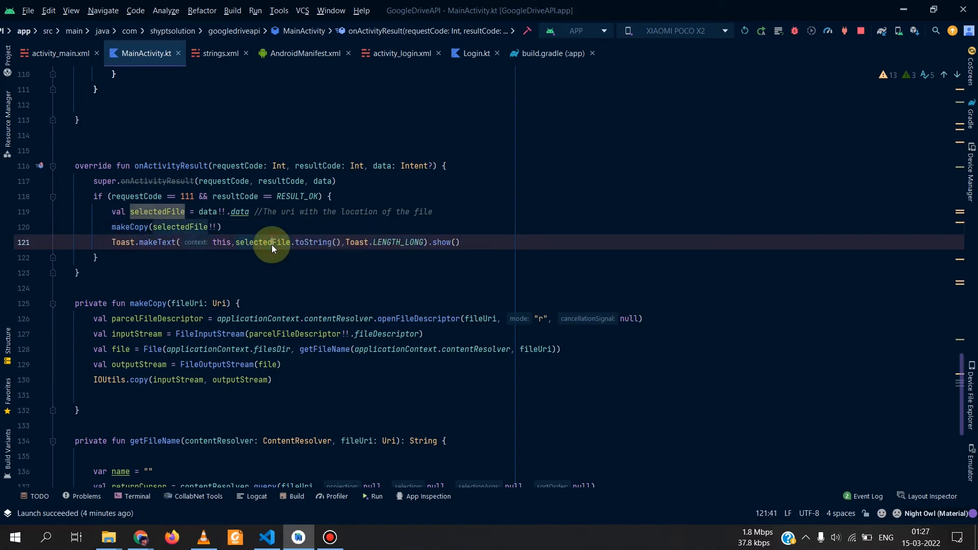
{"action": "mouse_move", "coordinate": [274, 242]}
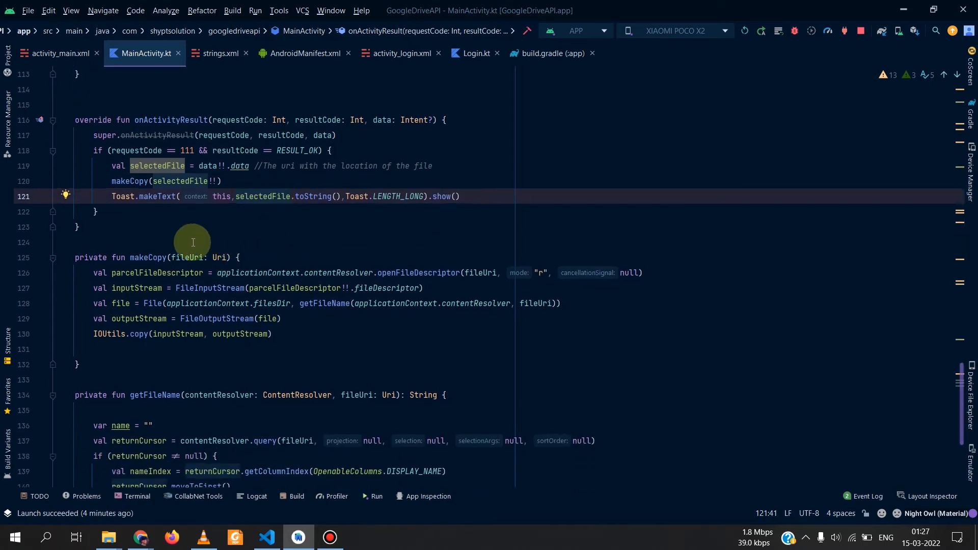
{"action": "mouse_move", "coordinate": [163, 267]}
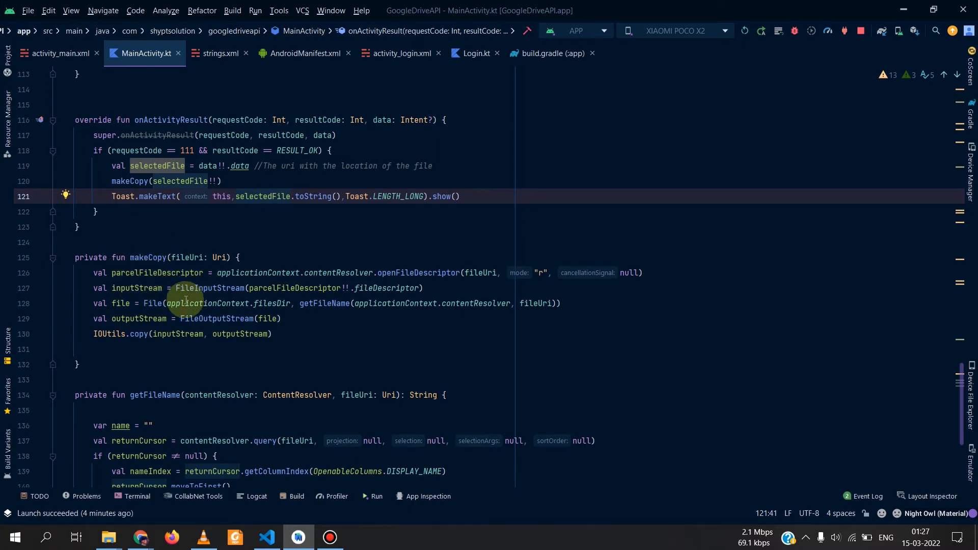
{"action": "mouse_move", "coordinate": [282, 341]}
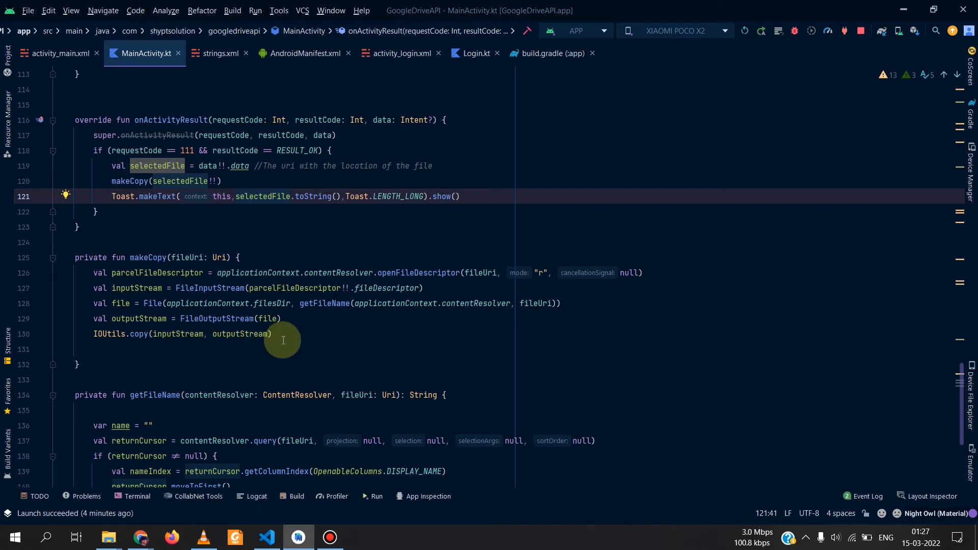
{"action": "mouse_move", "coordinate": [189, 334]}
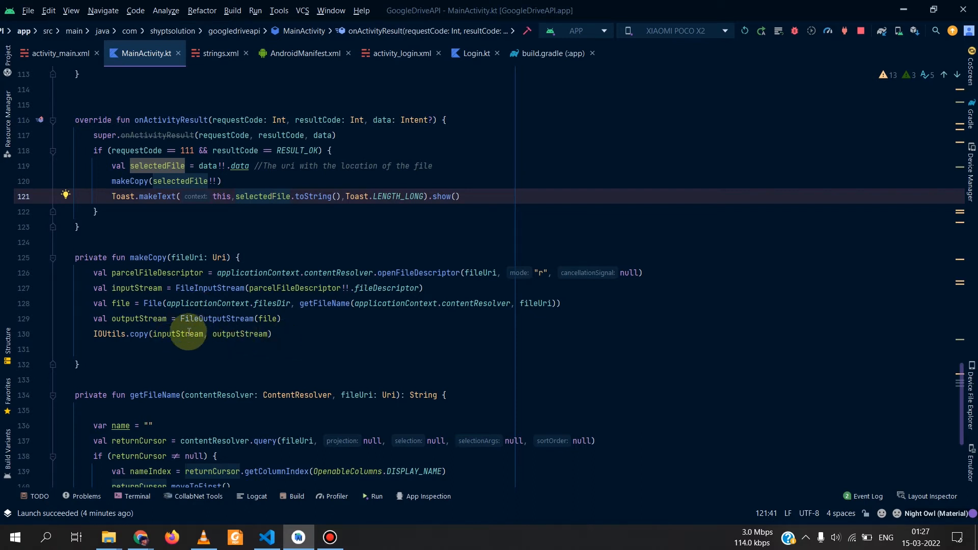
{"action": "mouse_move", "coordinate": [155, 303]}
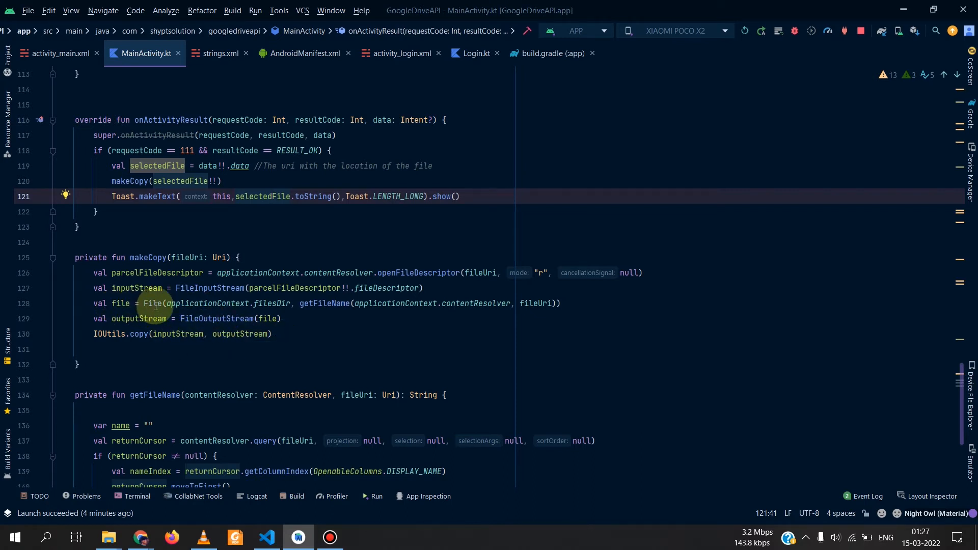
{"action": "mouse_move", "coordinate": [291, 305]}
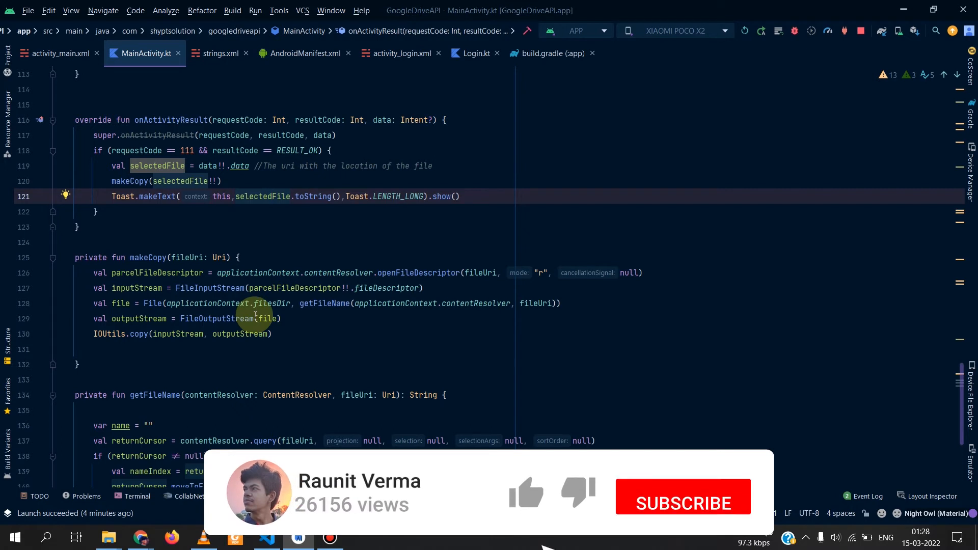
{"action": "left_click", "coordinate": [682, 497]}
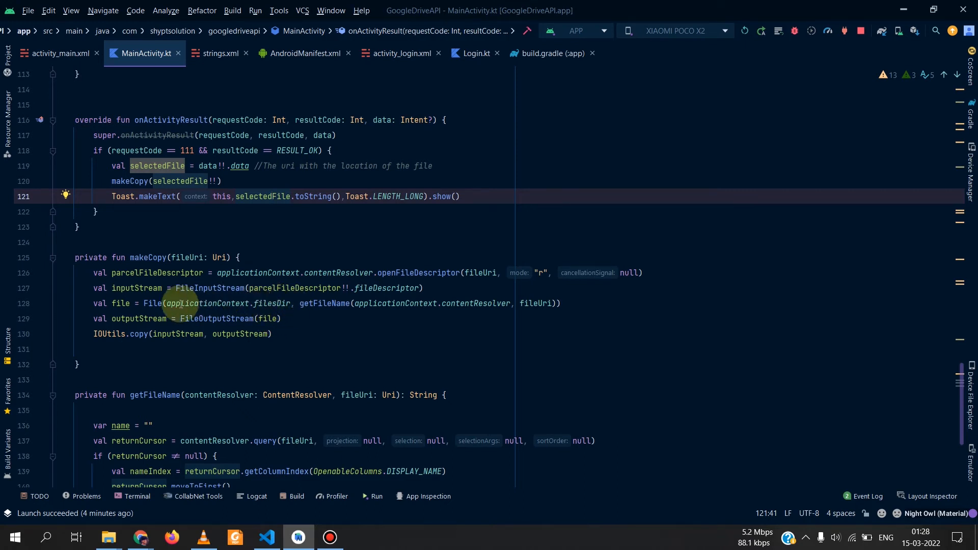
{"action": "mouse_move", "coordinate": [290, 304]}
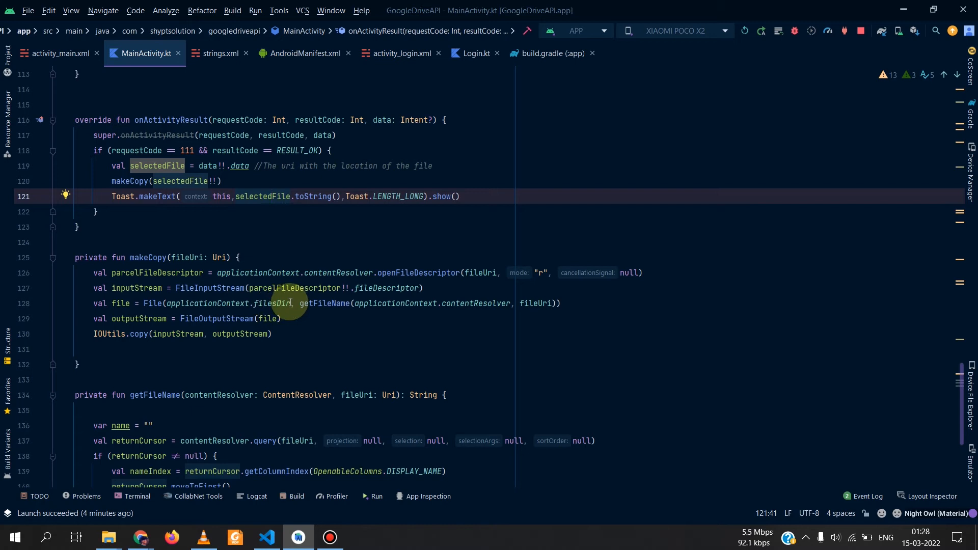
{"action": "mouse_move", "coordinate": [175, 302]}
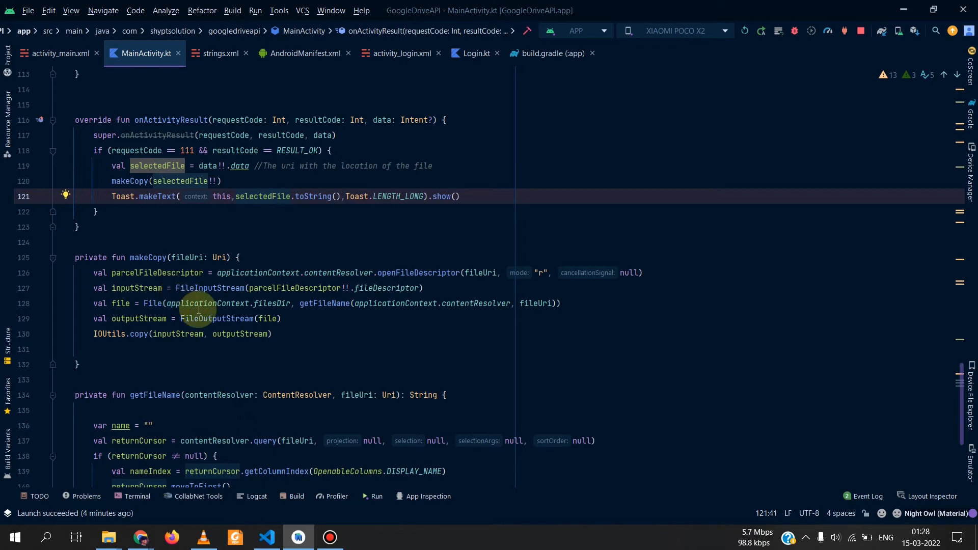
{"action": "mouse_move", "coordinate": [218, 238]}
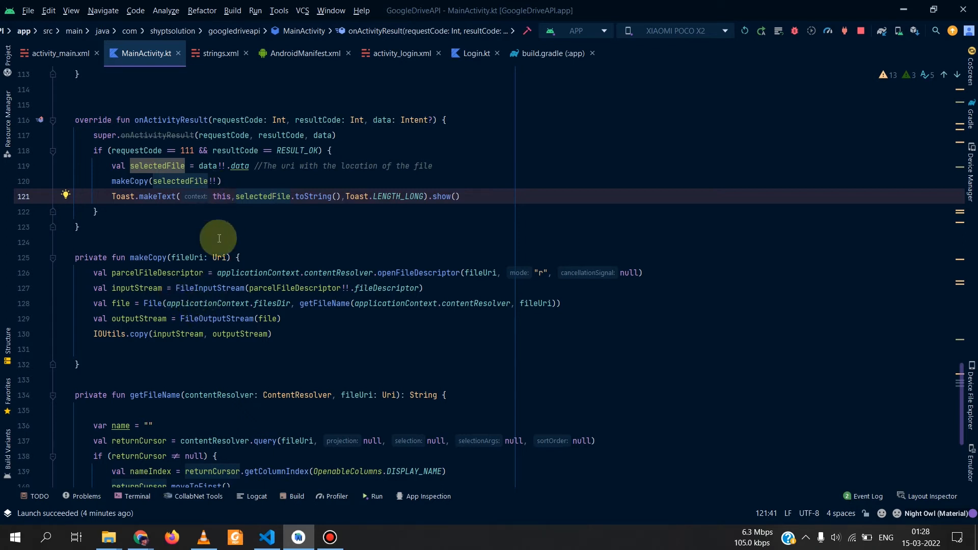
{"action": "mouse_move", "coordinate": [234, 300]}
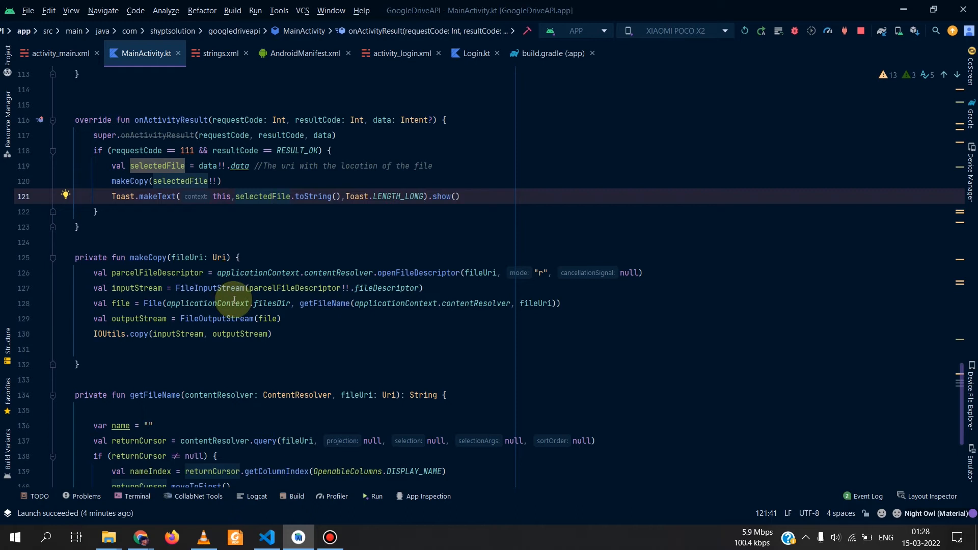
{"action": "mouse_move", "coordinate": [286, 306]}
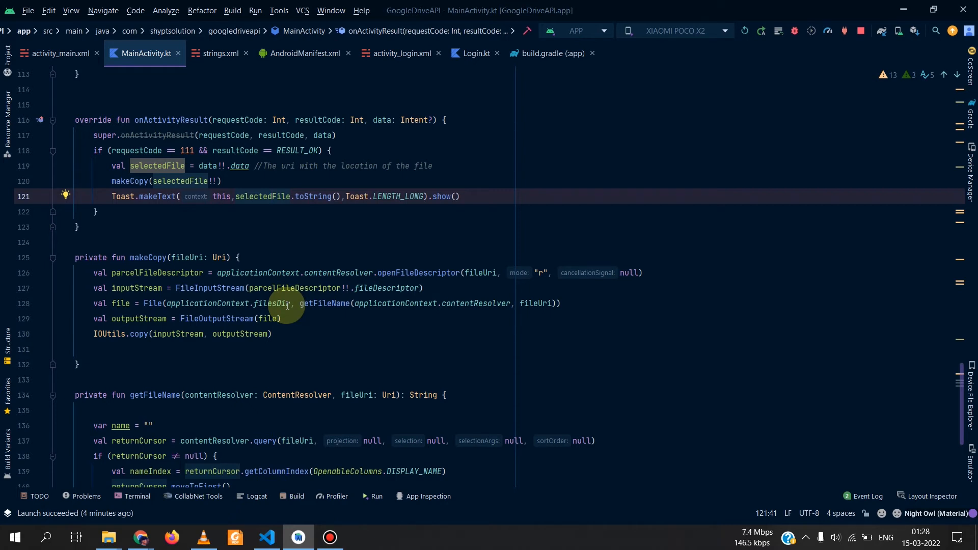
{"action": "mouse_move", "coordinate": [250, 304]}
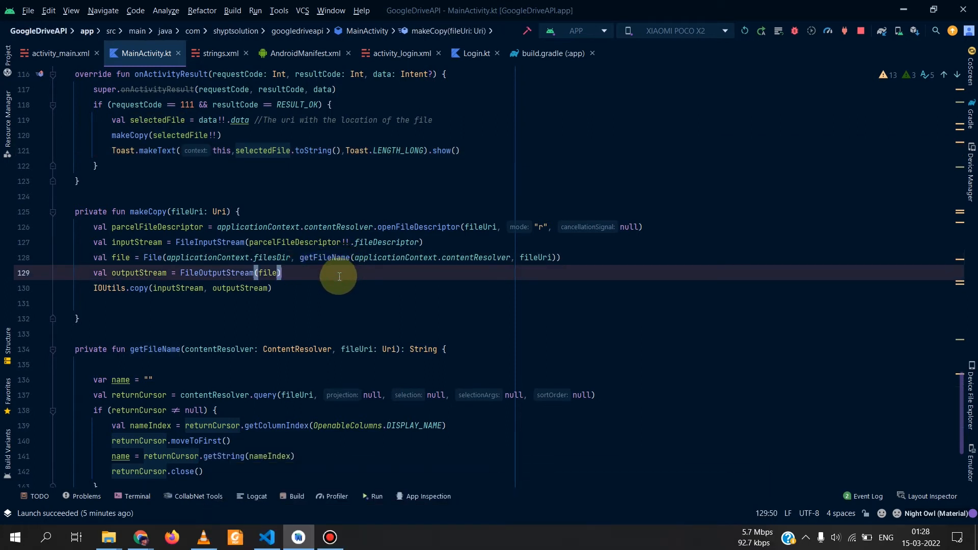
{"action": "left_click", "coordinate": [298, 258]}
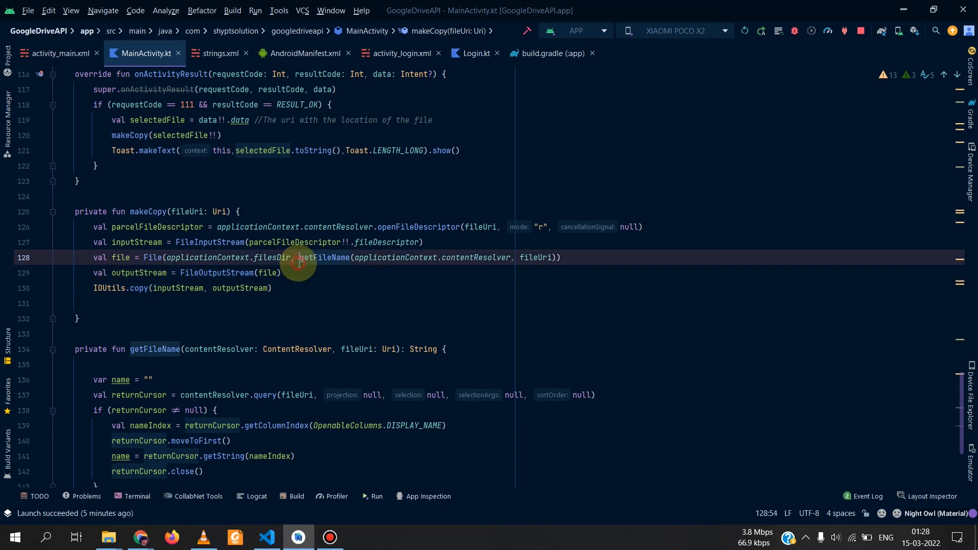
{"action": "left_click", "coordinate": [332, 273]}
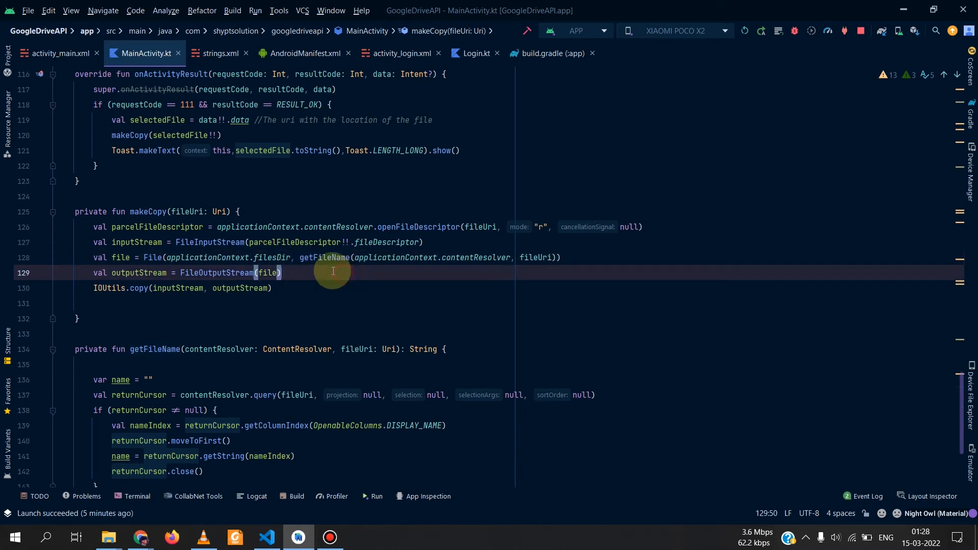
{"action": "scroll", "scroll_direction": "up", "scroll_amount": 3}
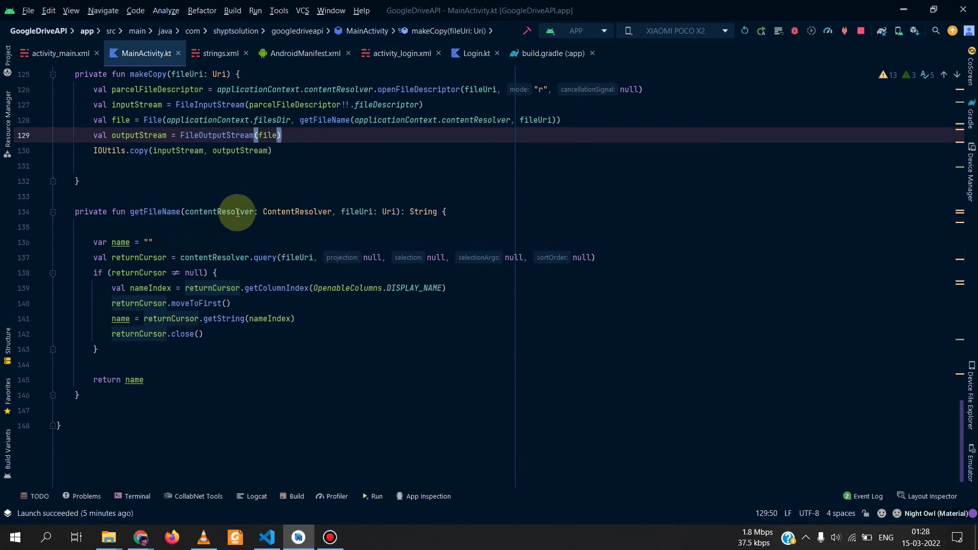
{"action": "mouse_move", "coordinate": [151, 239]}
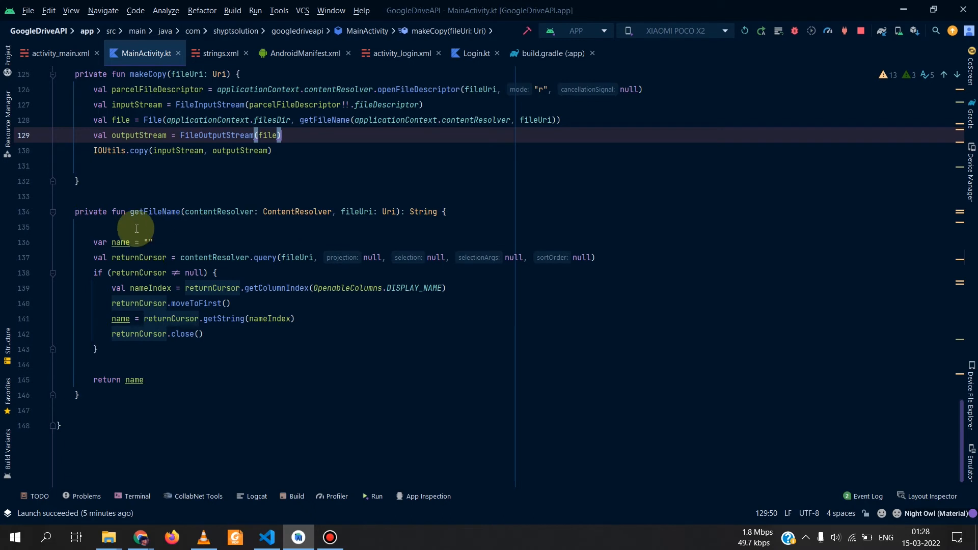
{"action": "mouse_move", "coordinate": [148, 288]}
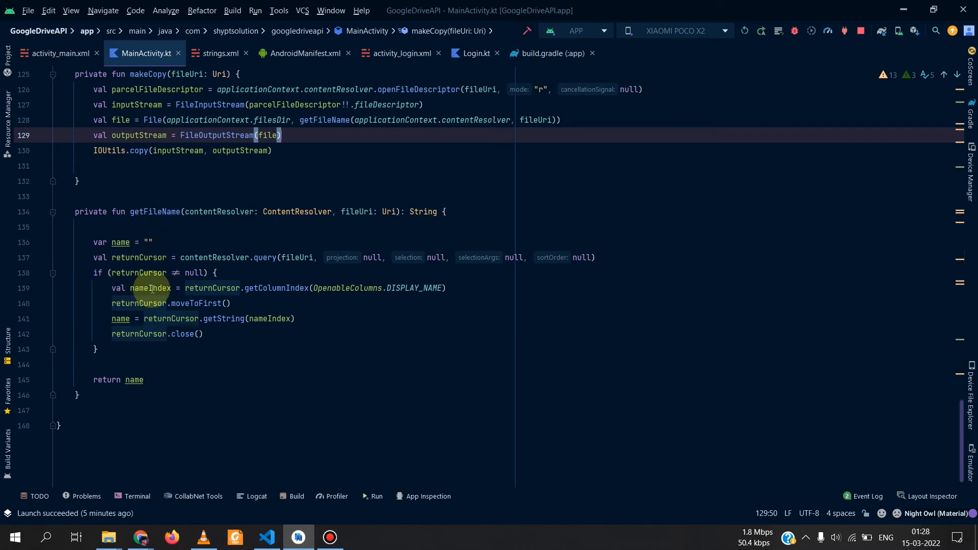
{"action": "mouse_move", "coordinate": [176, 266]}
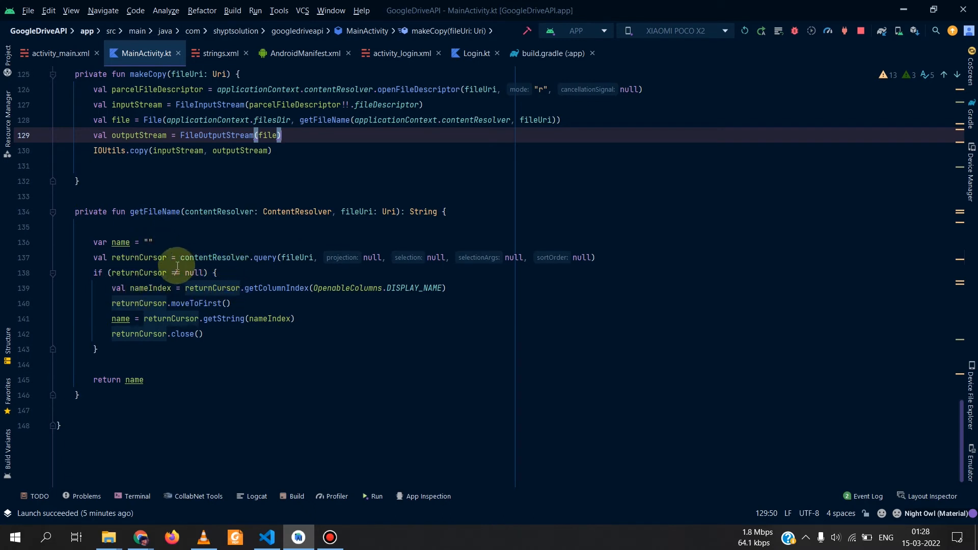
{"action": "mouse_move", "coordinate": [303, 315]}
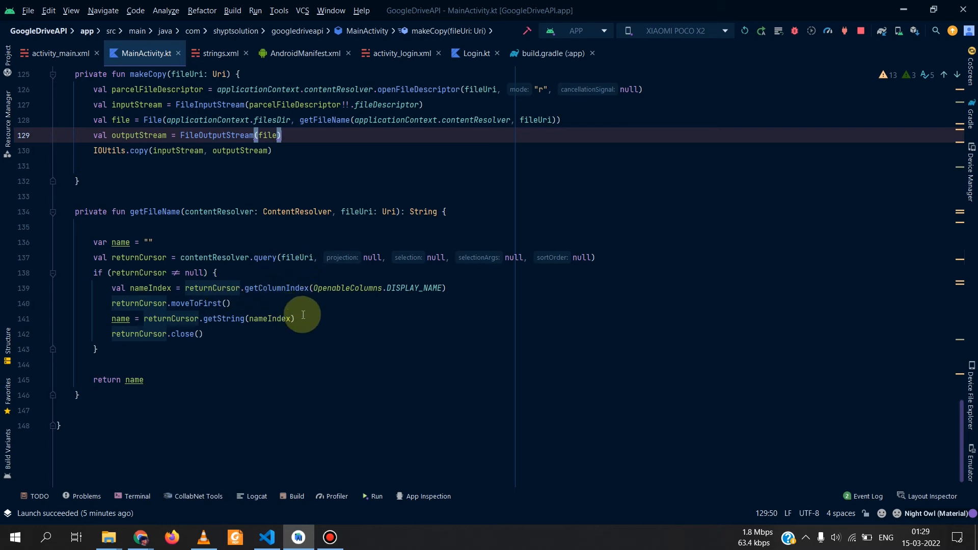
{"action": "mouse_move", "coordinate": [310, 289]}
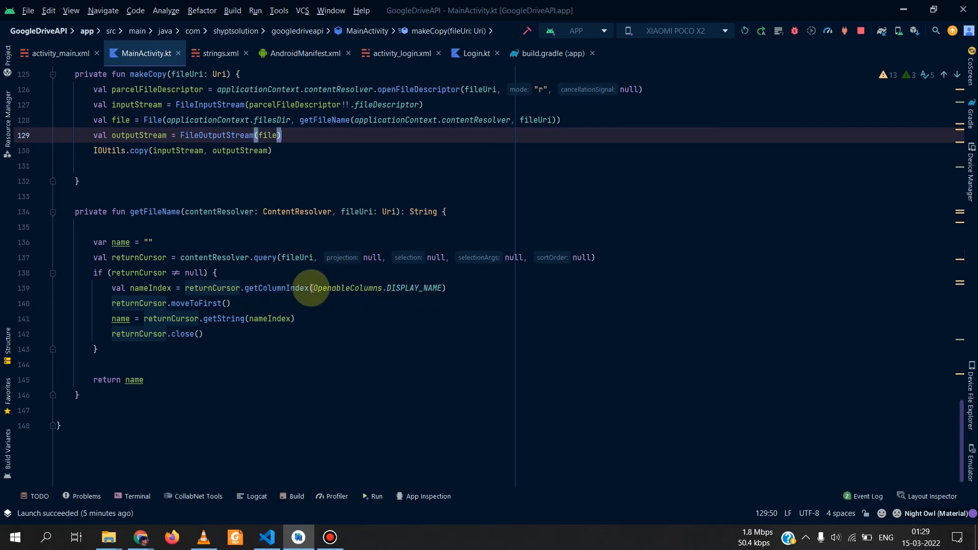
{"action": "mouse_move", "coordinate": [157, 395]}
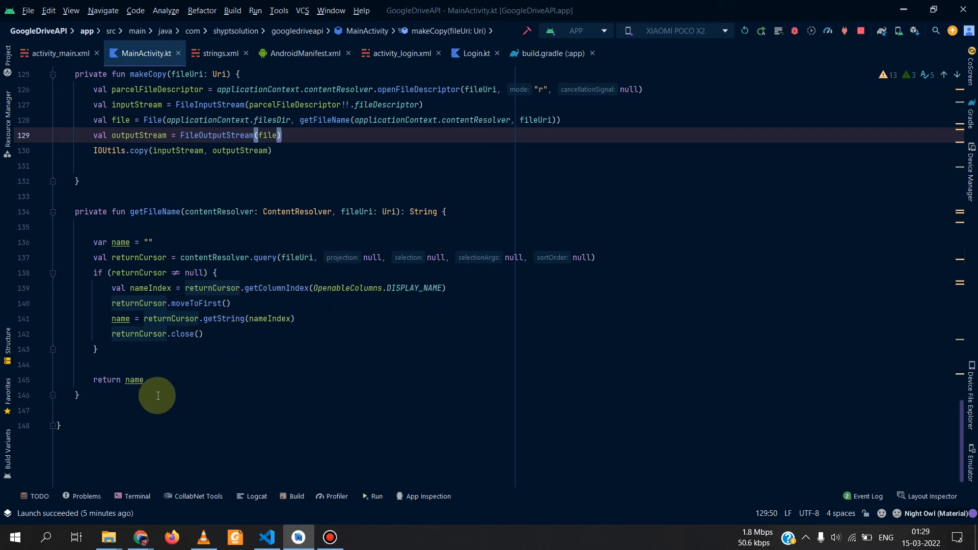
{"action": "scroll", "scroll_direction": "up", "scroll_amount": 3}
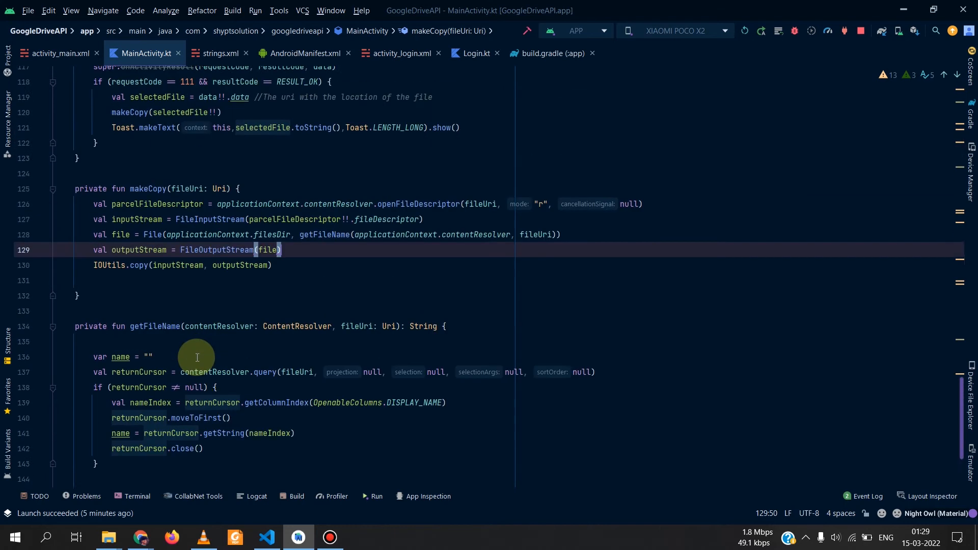
{"action": "scroll", "scroll_direction": "up", "scroll_amount": 3}
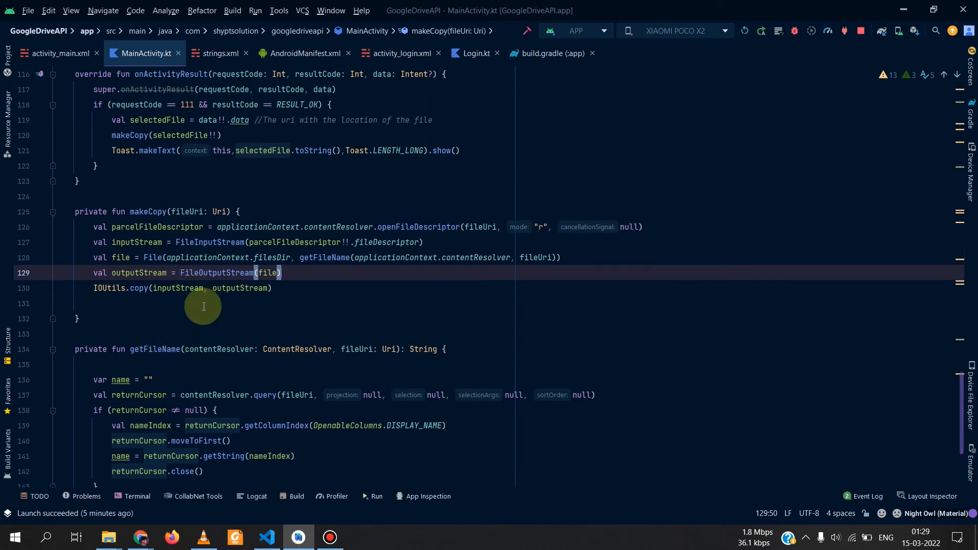
{"action": "mouse_move", "coordinate": [204, 329]}
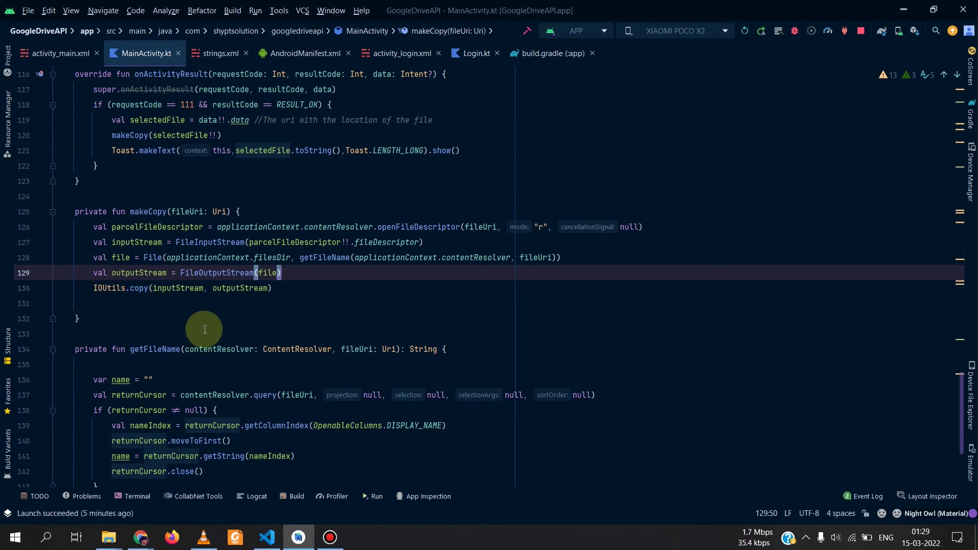
{"action": "scroll", "scroll_direction": "down", "scroll_amount": 3}
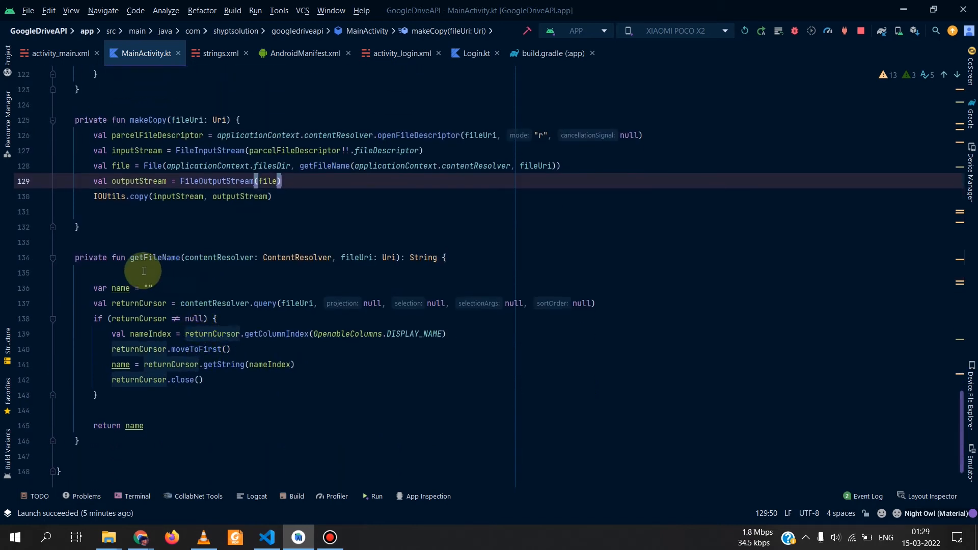
{"action": "scroll", "scroll_direction": "up", "scroll_amount": 3}
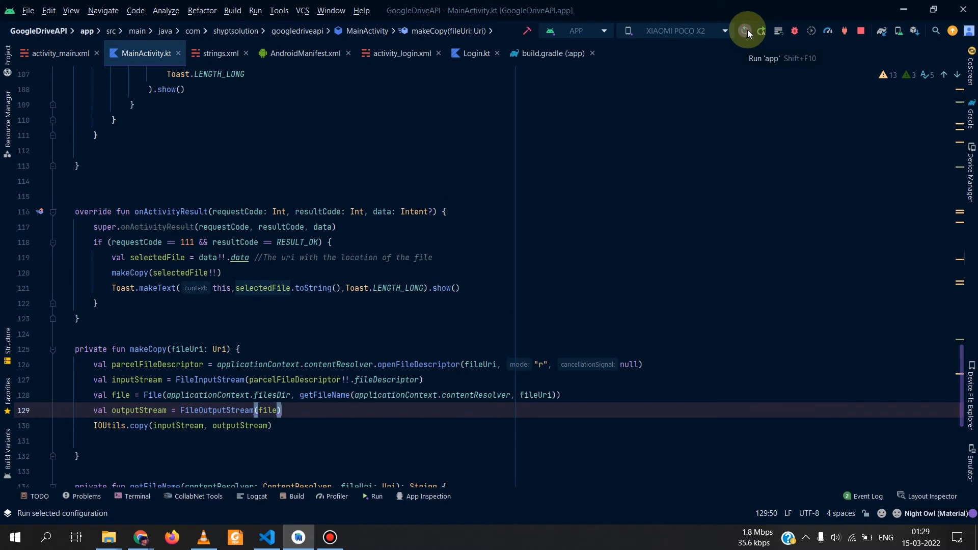
- Run the app on the Xiaomi POCO X2 and browse com.shyptsolution.googledriveapi in Device File Explorer
{"action": "left_click", "coordinate": [744, 31]}
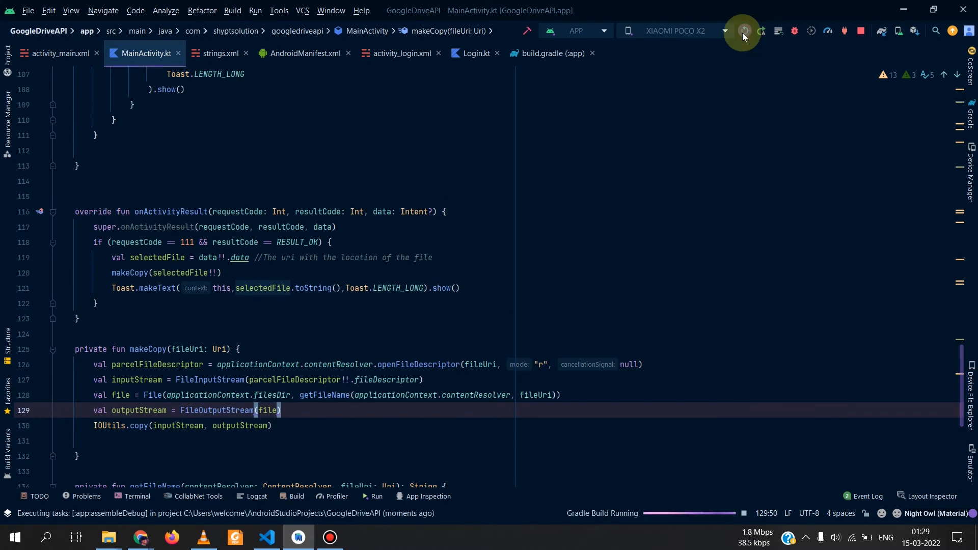
{"action": "mouse_move", "coordinate": [963, 398]}
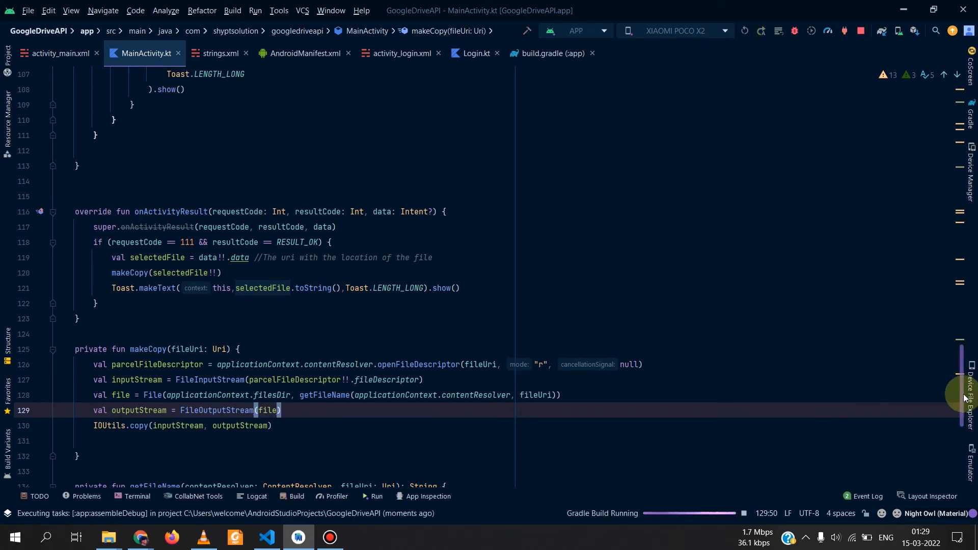
{"action": "left_click", "coordinate": [971, 384]}
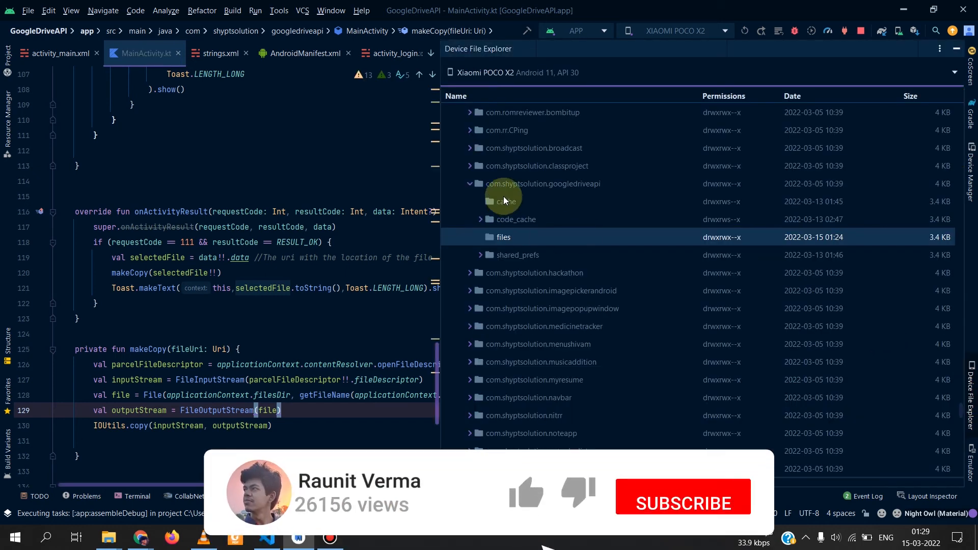
{"action": "left_click", "coordinate": [682, 504]}
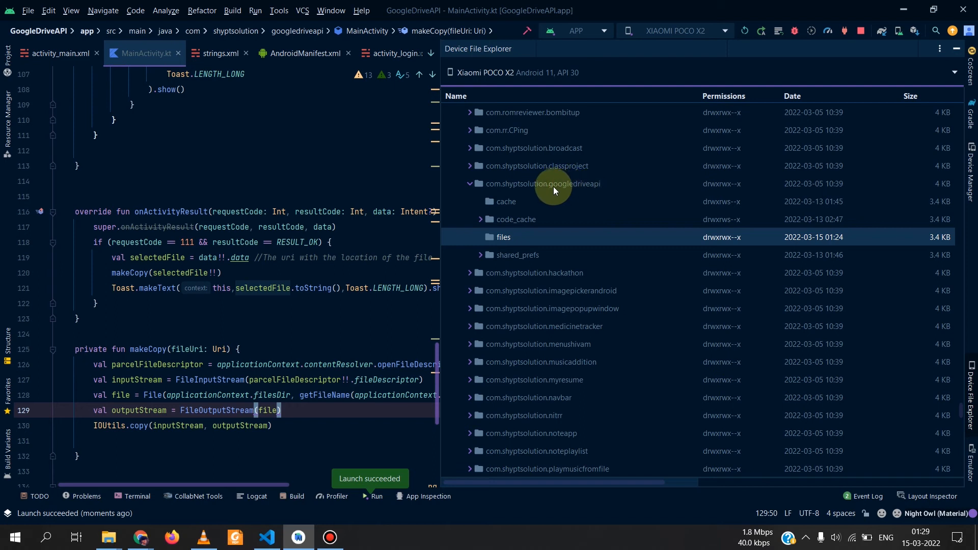
{"action": "mouse_move", "coordinate": [550, 190]}
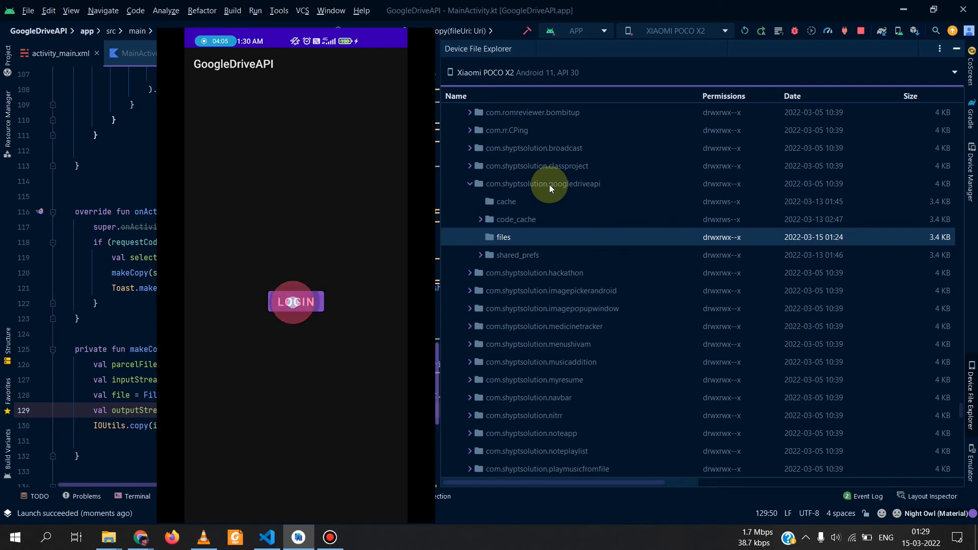
- Log in, pick a PDF and a screenshot via Select File, and synchronize to see both copies
{"action": "left_click", "coordinate": [295, 302]}
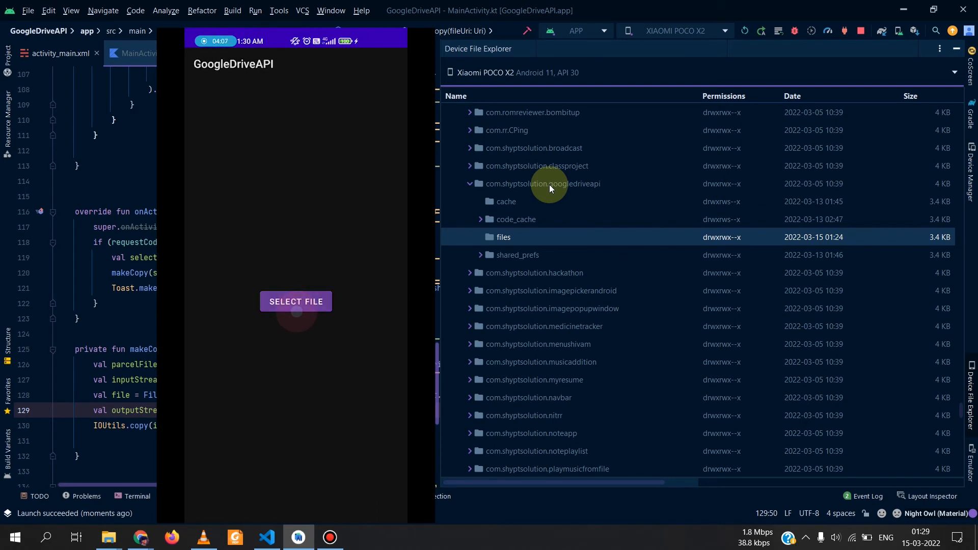
{"action": "left_click", "coordinate": [295, 302]}
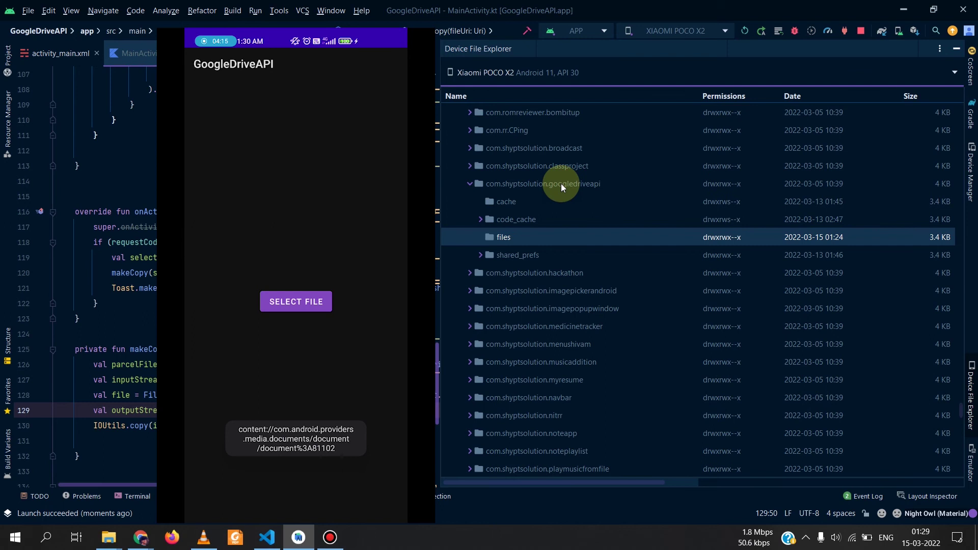
{"action": "right_click", "coordinate": [502, 237]}
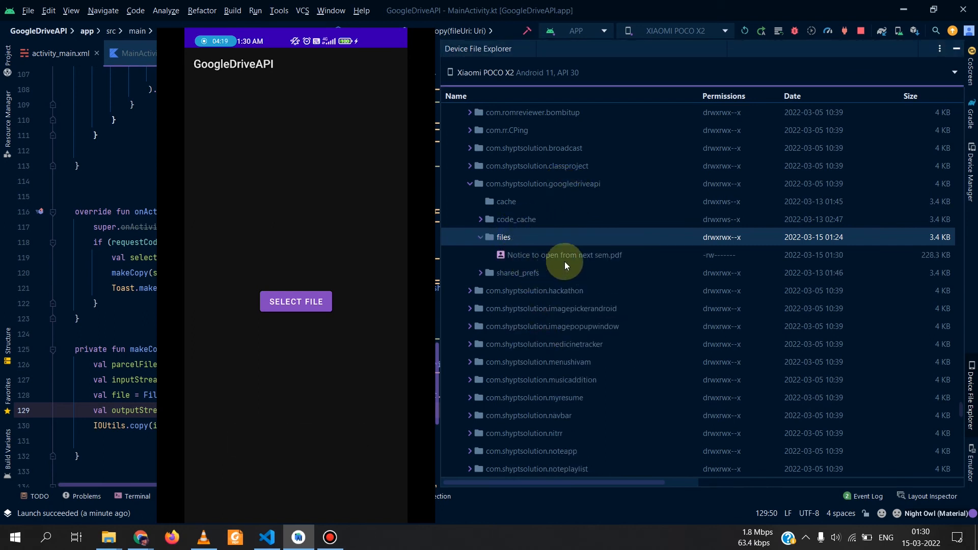
{"action": "mouse_move", "coordinate": [499, 269]}
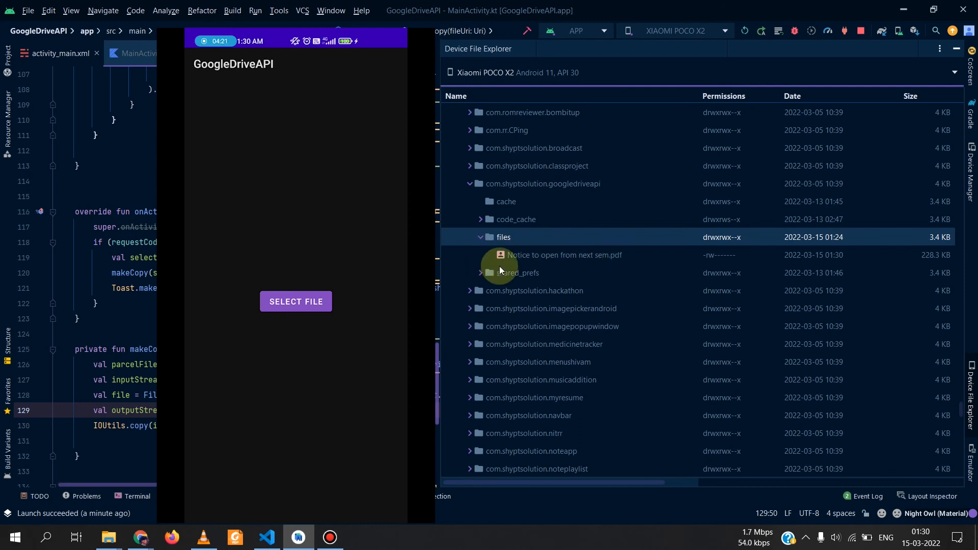
{"action": "left_click", "coordinate": [296, 302]}
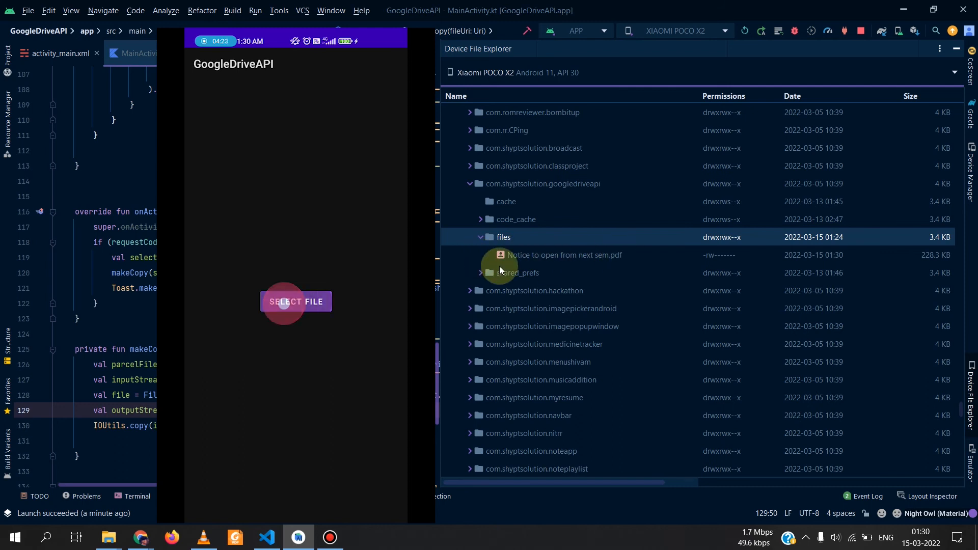
{"action": "left_click", "coordinate": [295, 302]}
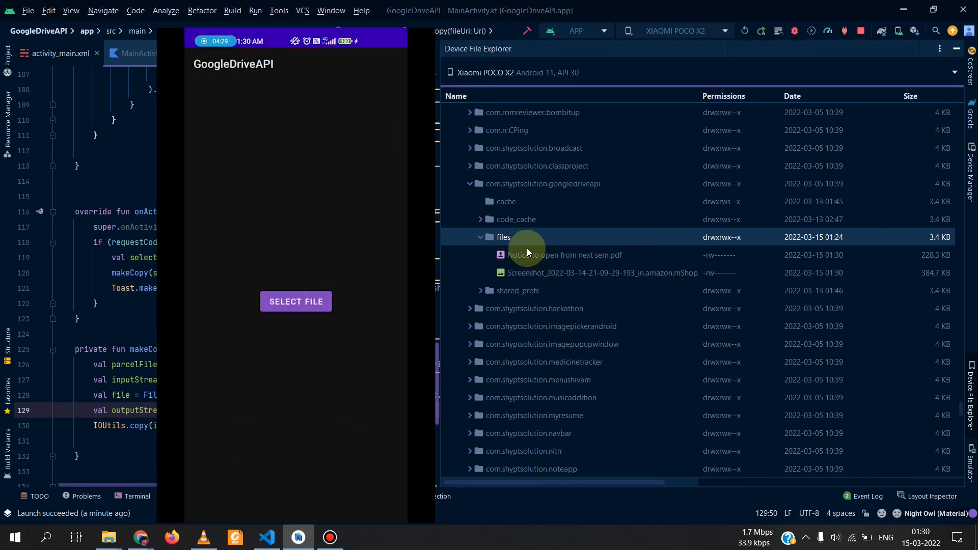
{"action": "mouse_move", "coordinate": [465, 191]}
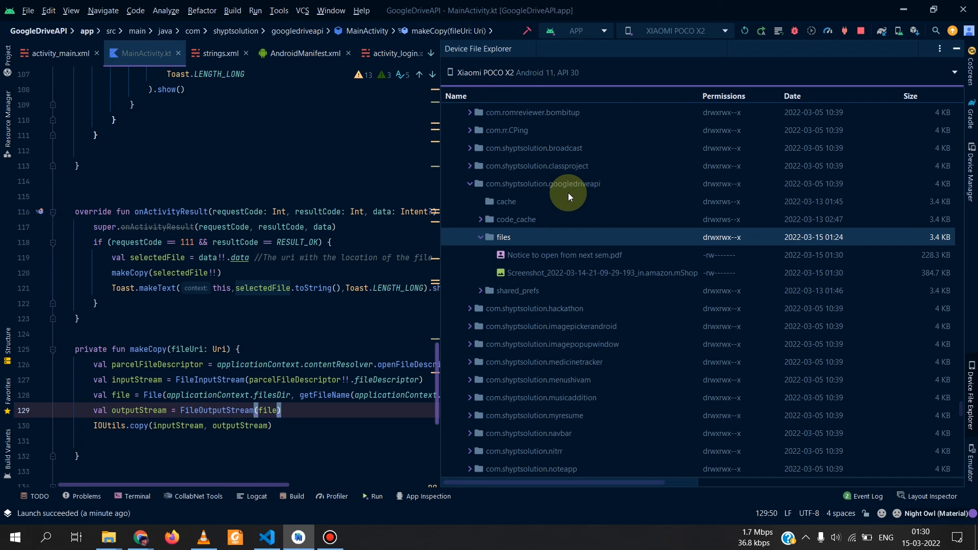
{"action": "mouse_move", "coordinate": [510, 209]}
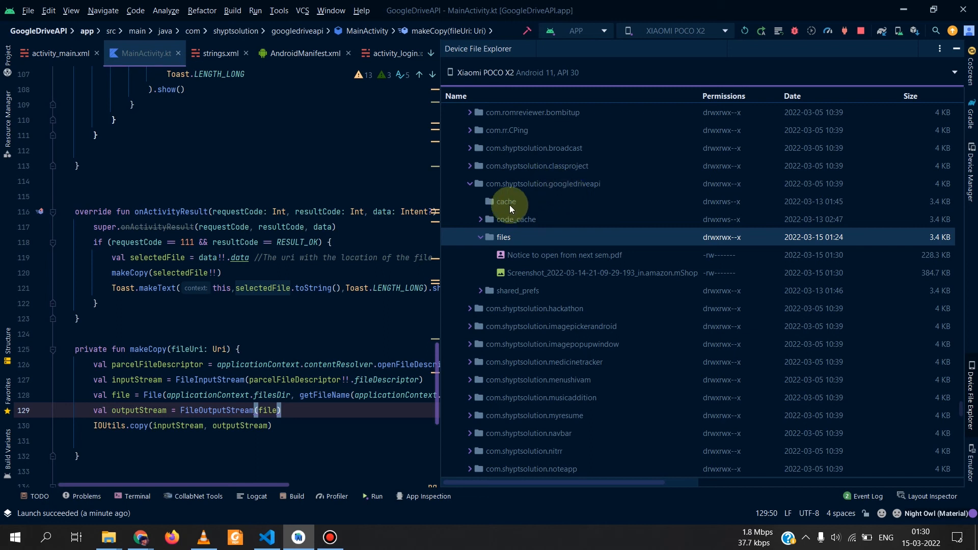
{"action": "mouse_move", "coordinate": [488, 242]}
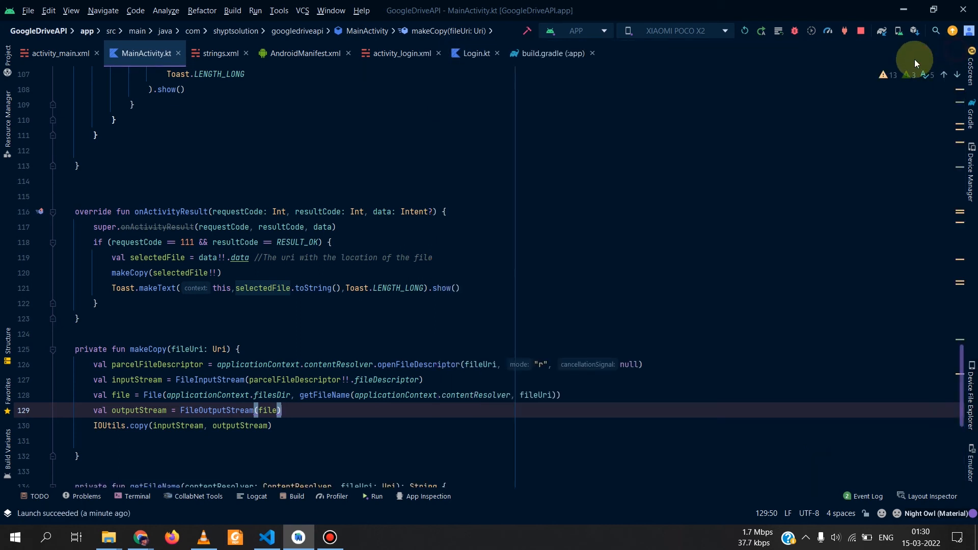
{"action": "mouse_move", "coordinate": [669, 147]}
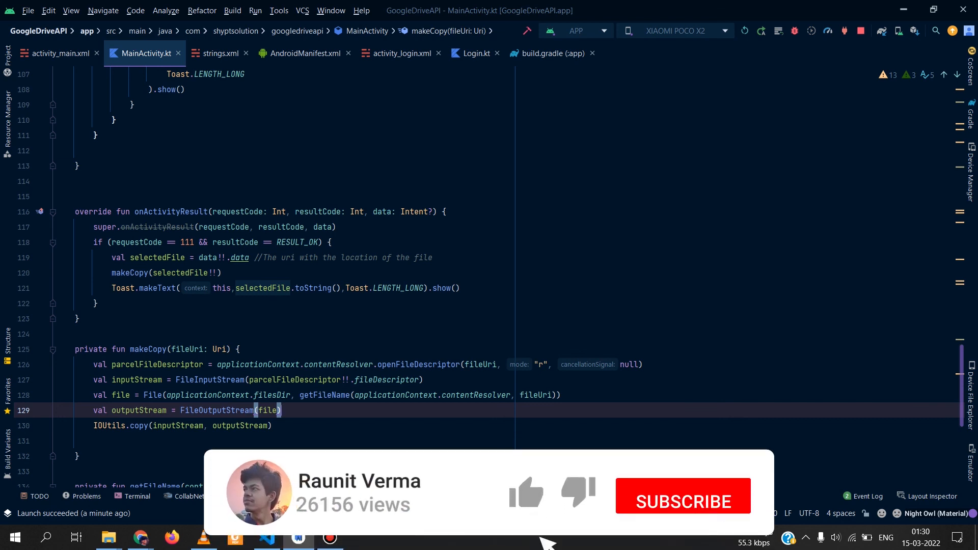
- Hide the Device File Explorer so MainActivity.kt with makeCopy fills the window
{"action": "left_click", "coordinate": [682, 493]}
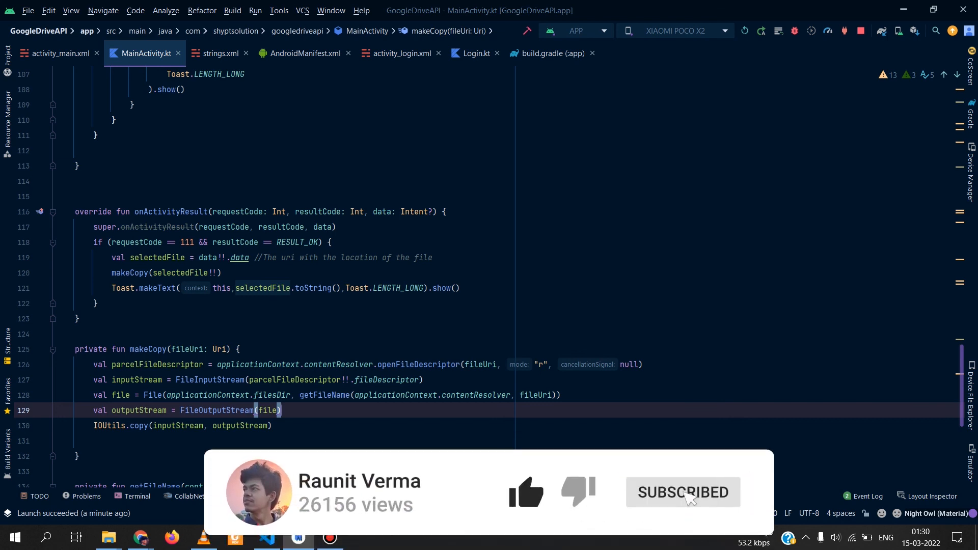